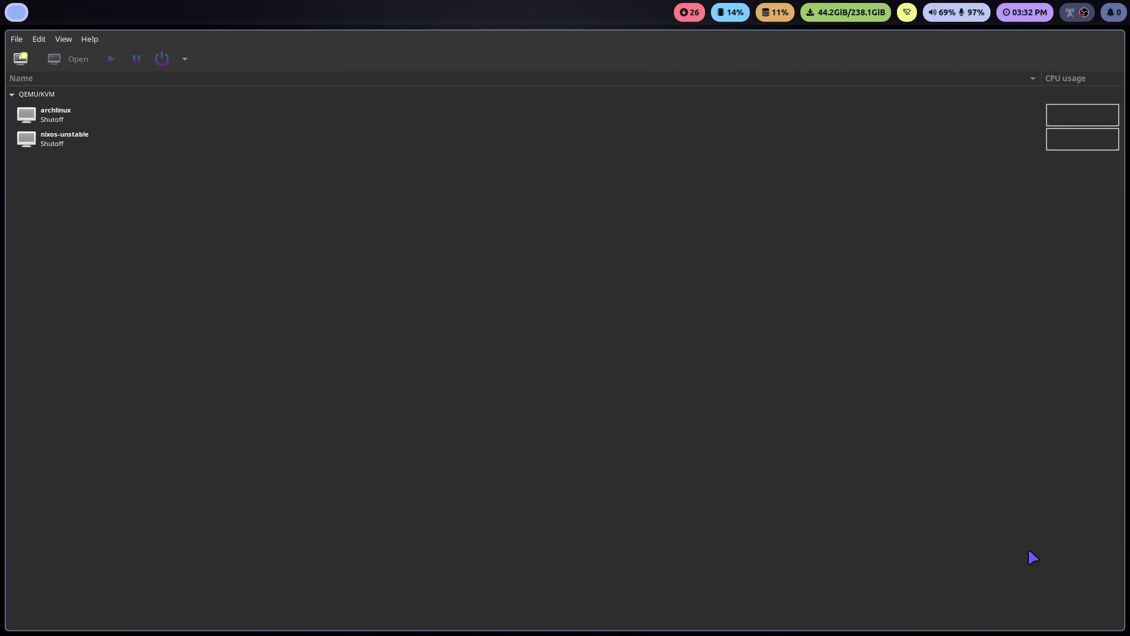
mouse_move(512, 230)
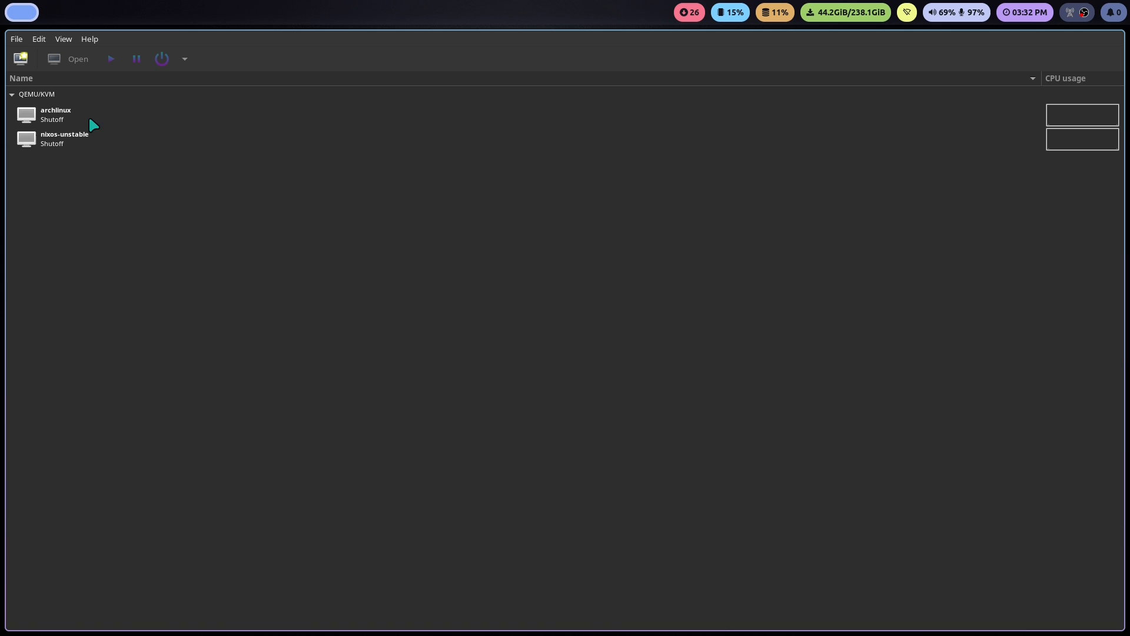
mouse_move(320, 214)
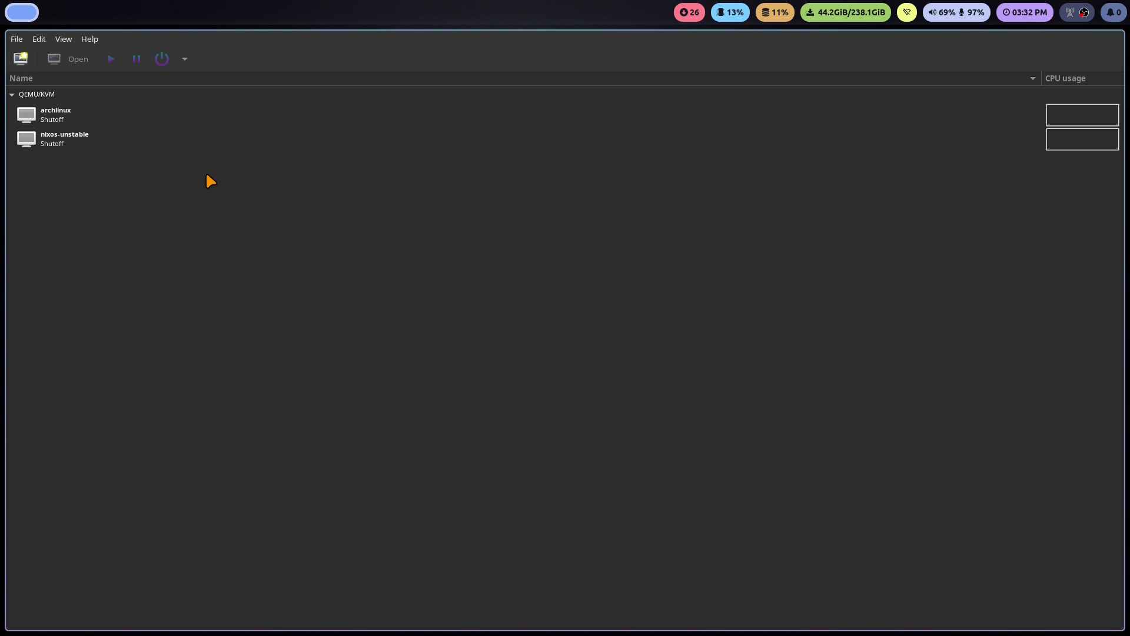
Browse the manager's File, Edit and Help menus and select the archlinux machine
click(15, 39)
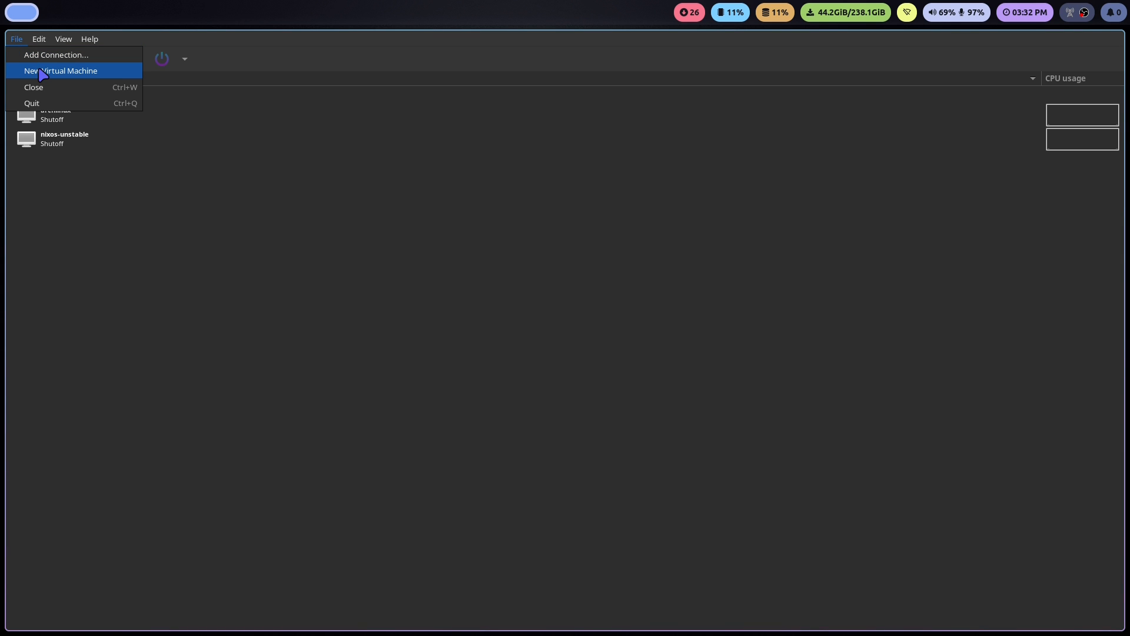
mouse_move(57, 55)
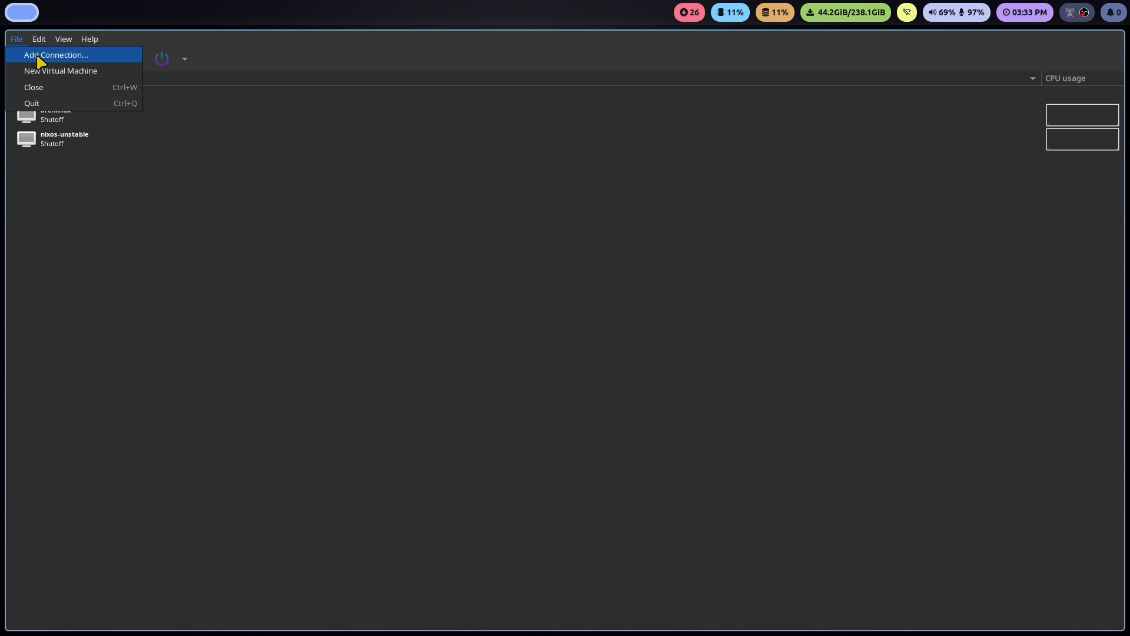
click(37, 38)
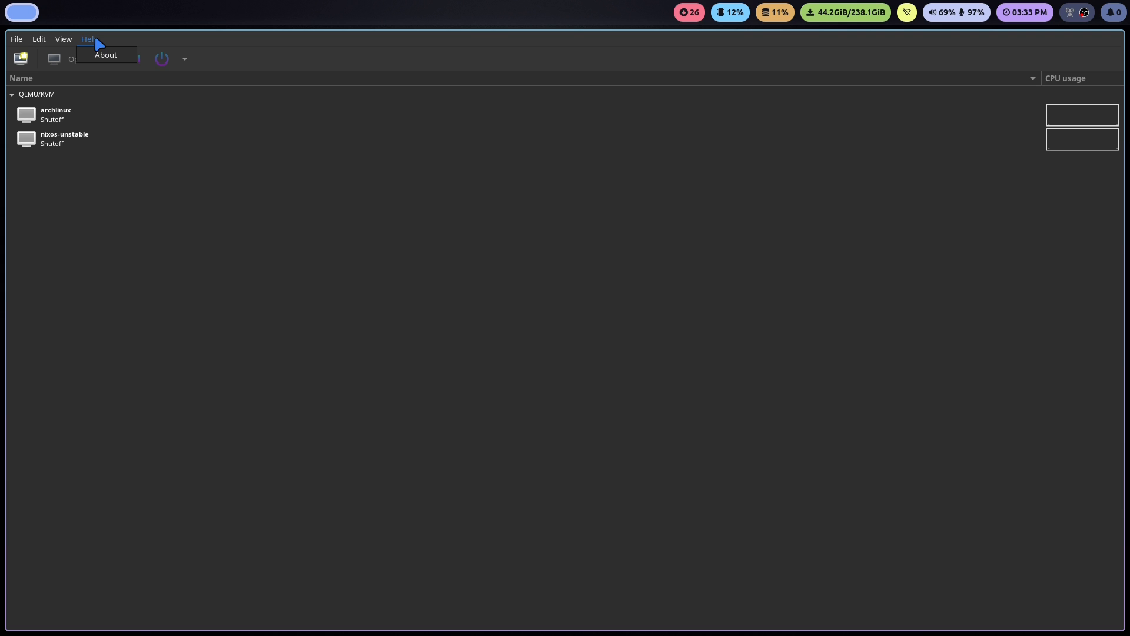
click(37, 39)
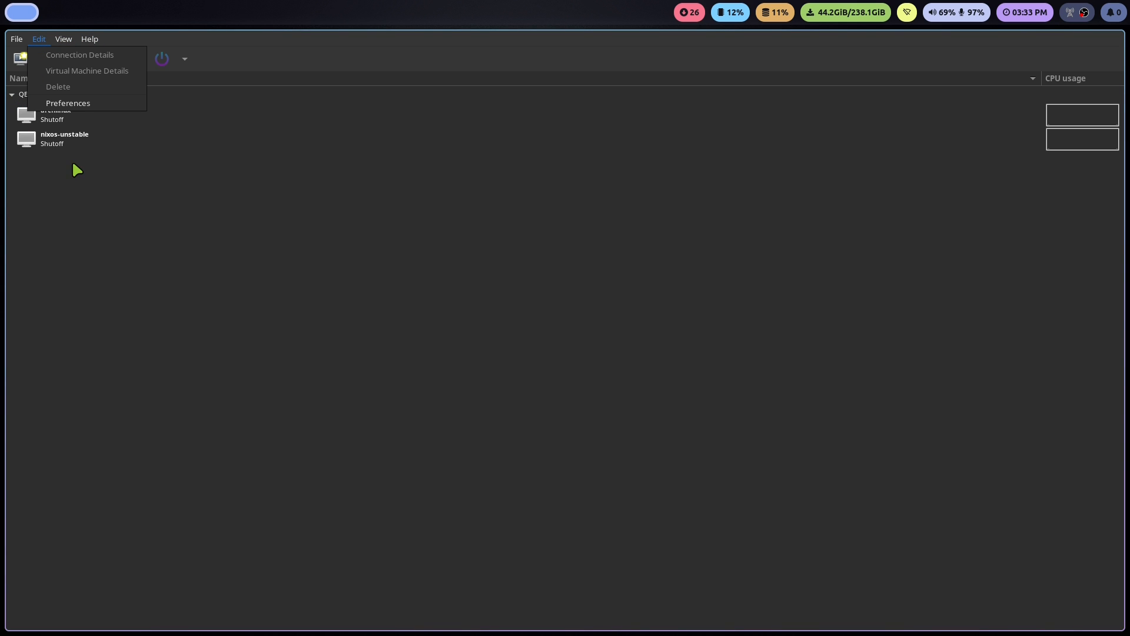
click(55, 114)
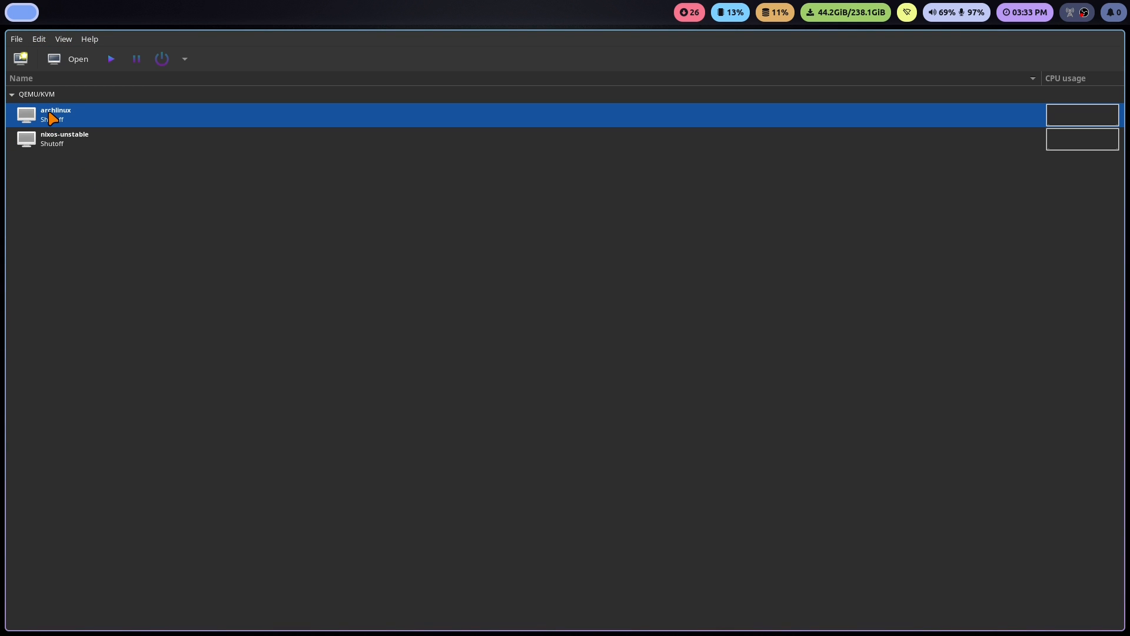
mouse_move(68, 63)
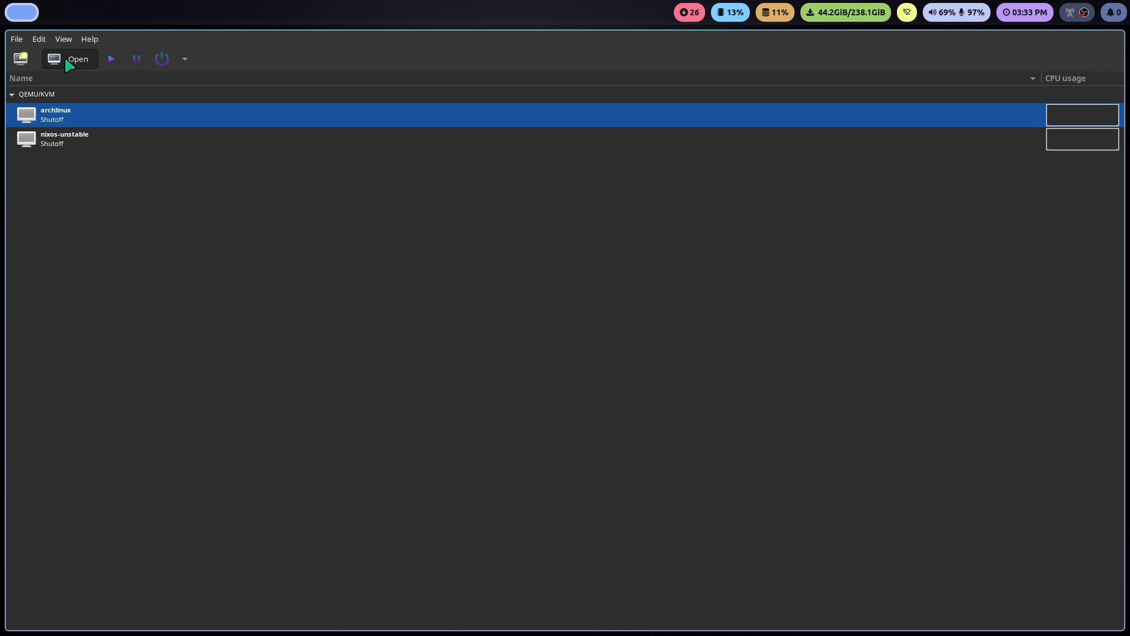
Open the archlinux console window and close the machine list window via File > Close
click(70, 59)
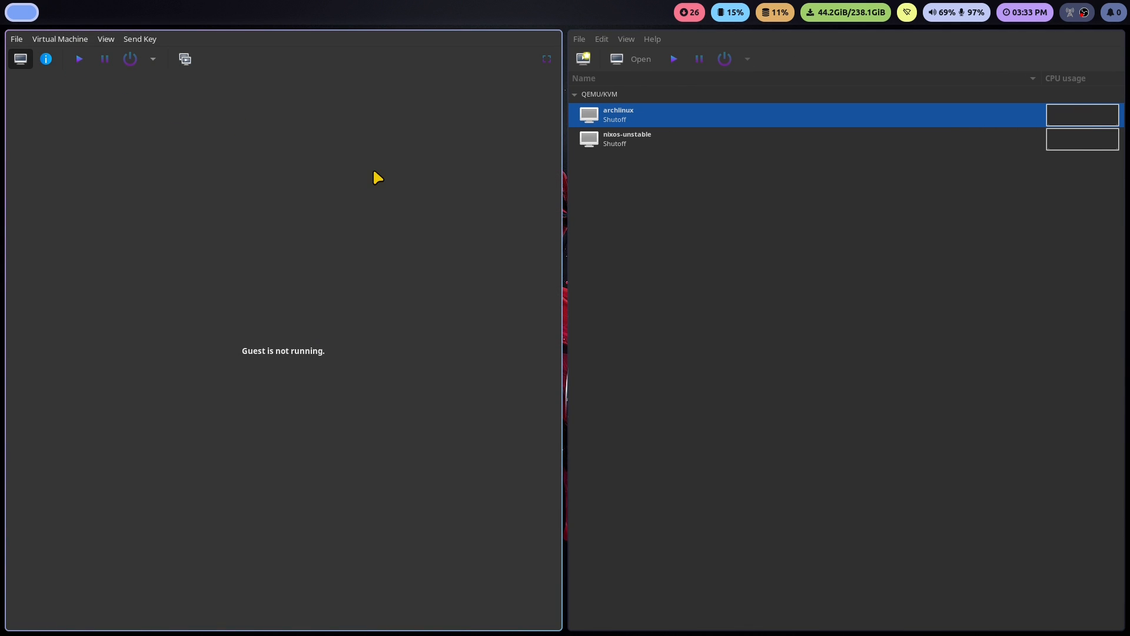
mouse_move(366, 185)
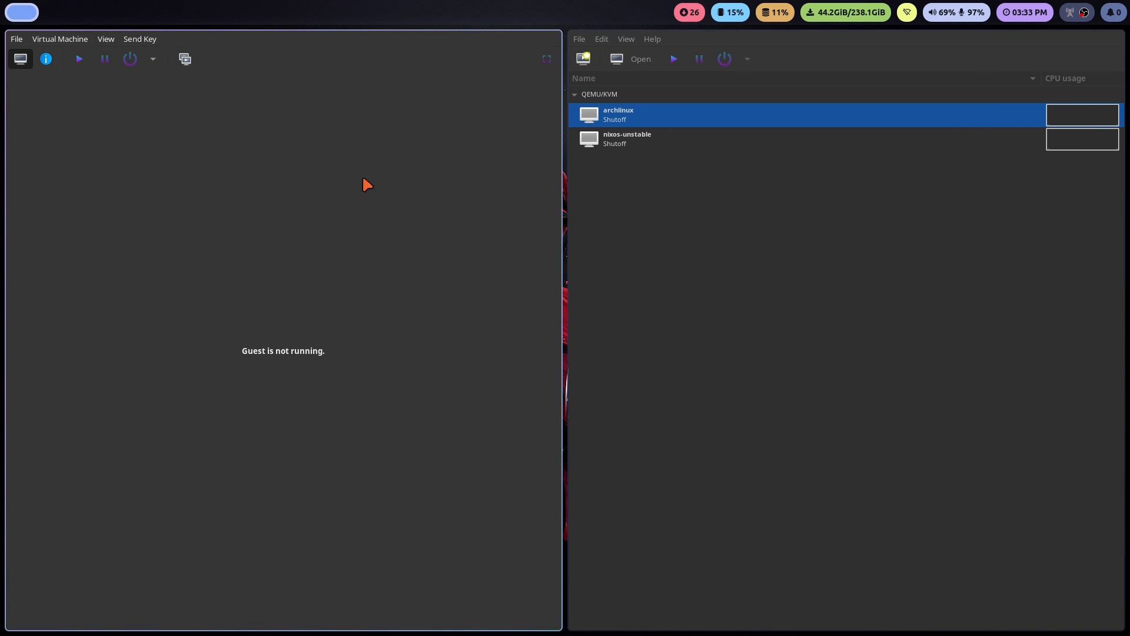
mouse_move(76, 85)
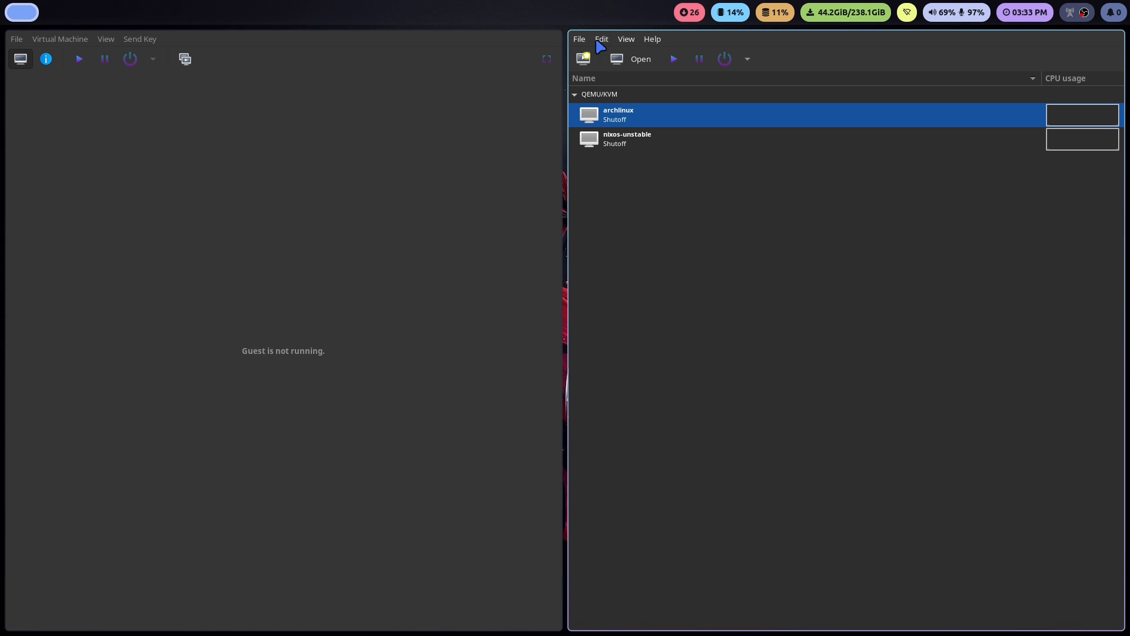
click(579, 39)
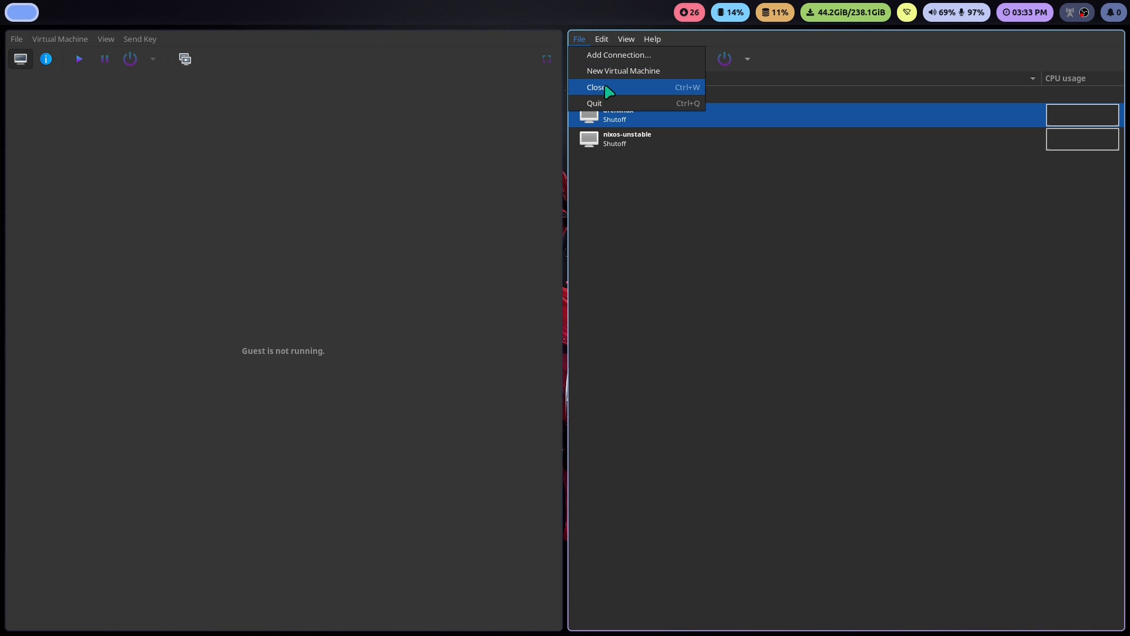
click(595, 86)
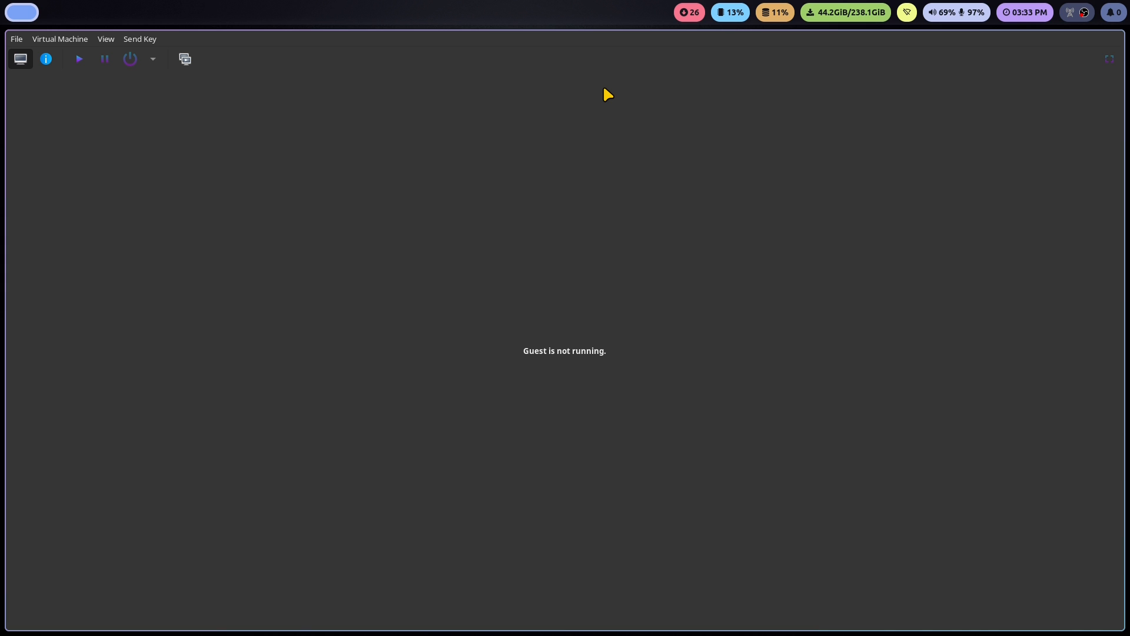
mouse_move(501, 149)
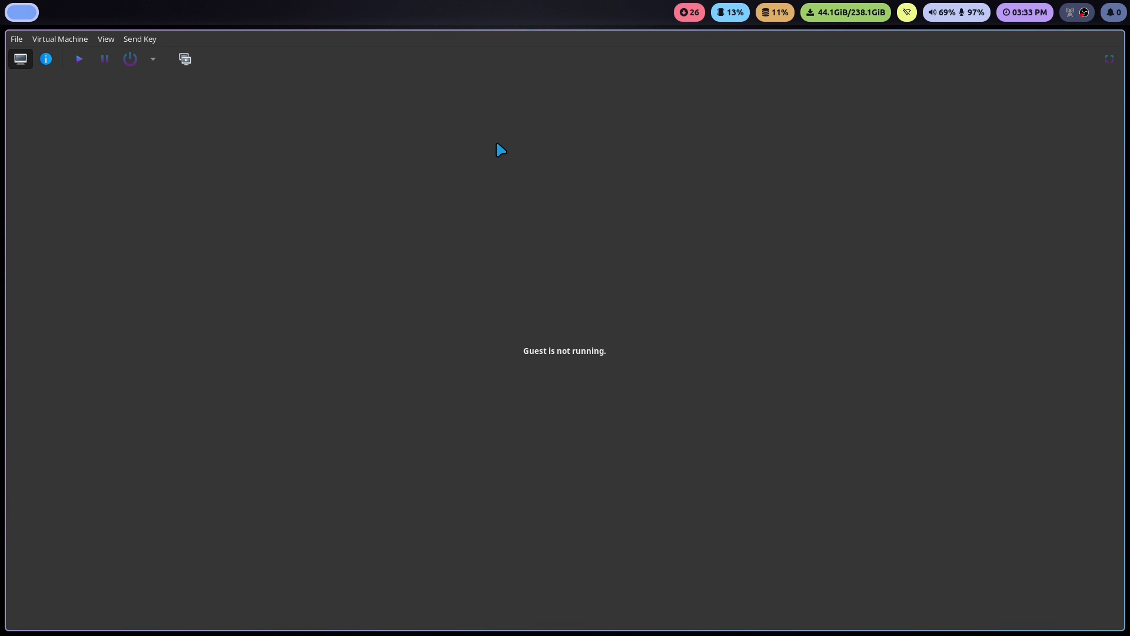
mouse_move(52, 78)
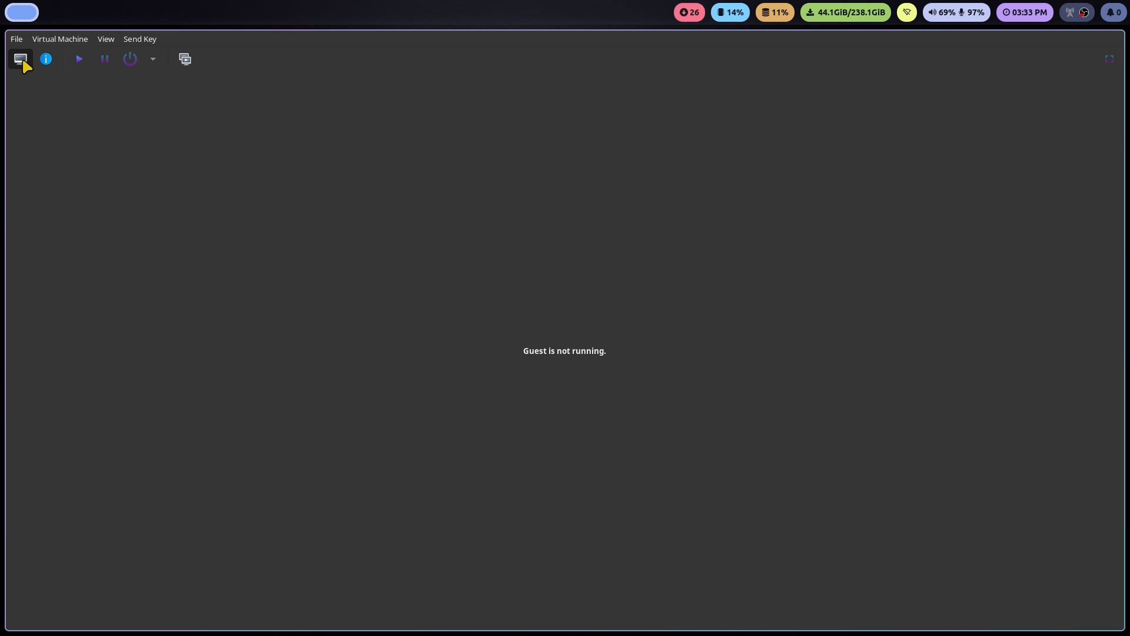
mouse_move(22, 59)
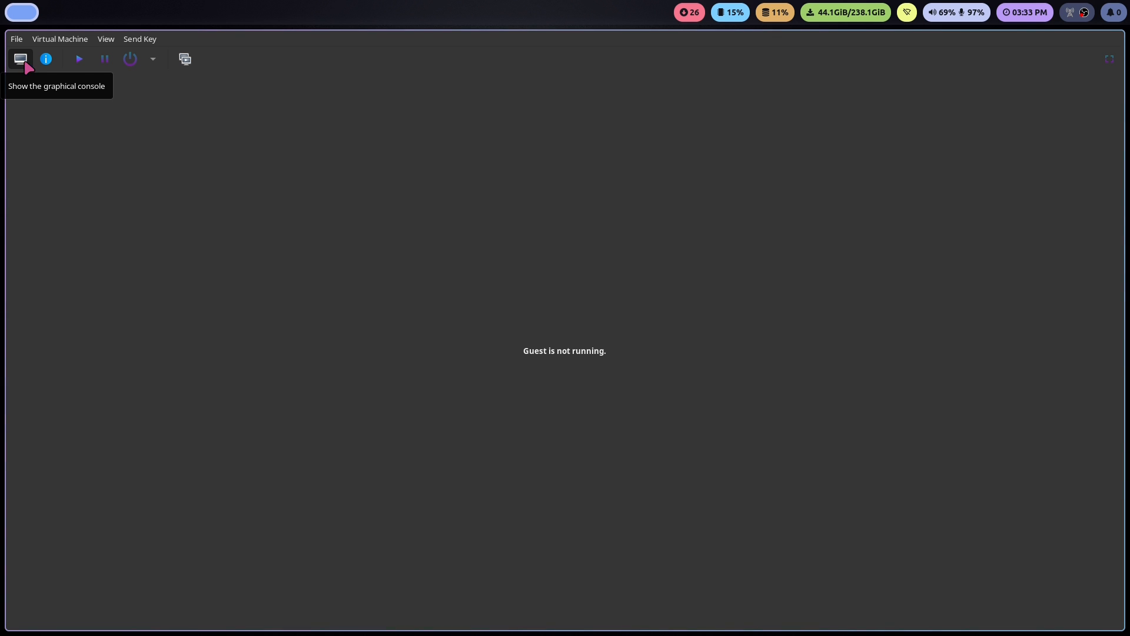
Try starting the machine and dismiss the 'network default is not active' error
click(79, 59)
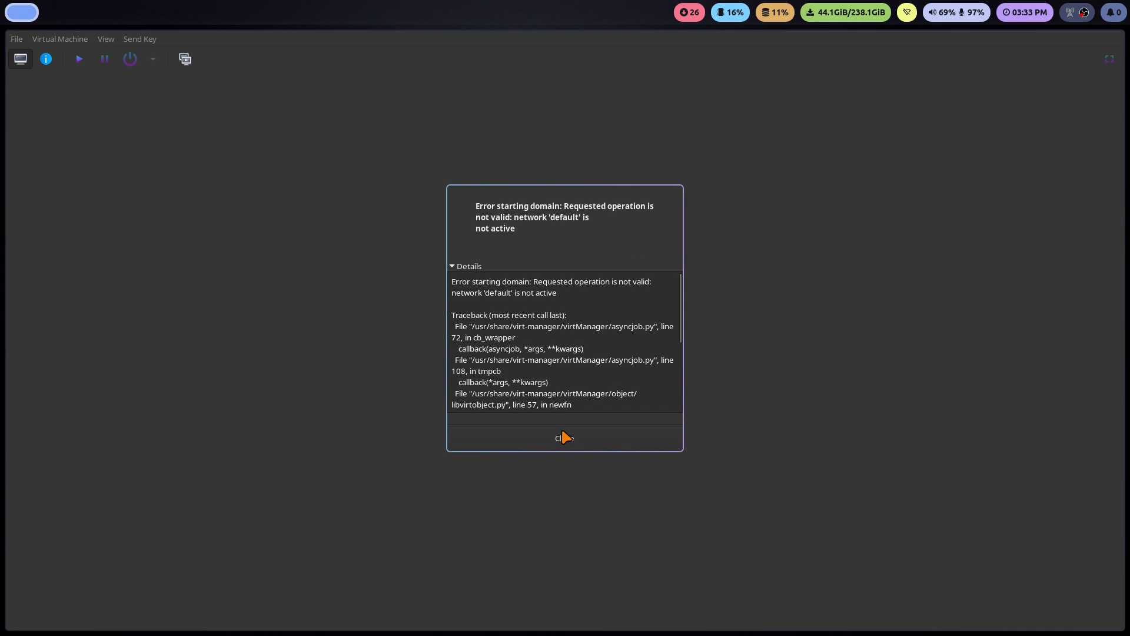
click(563, 438)
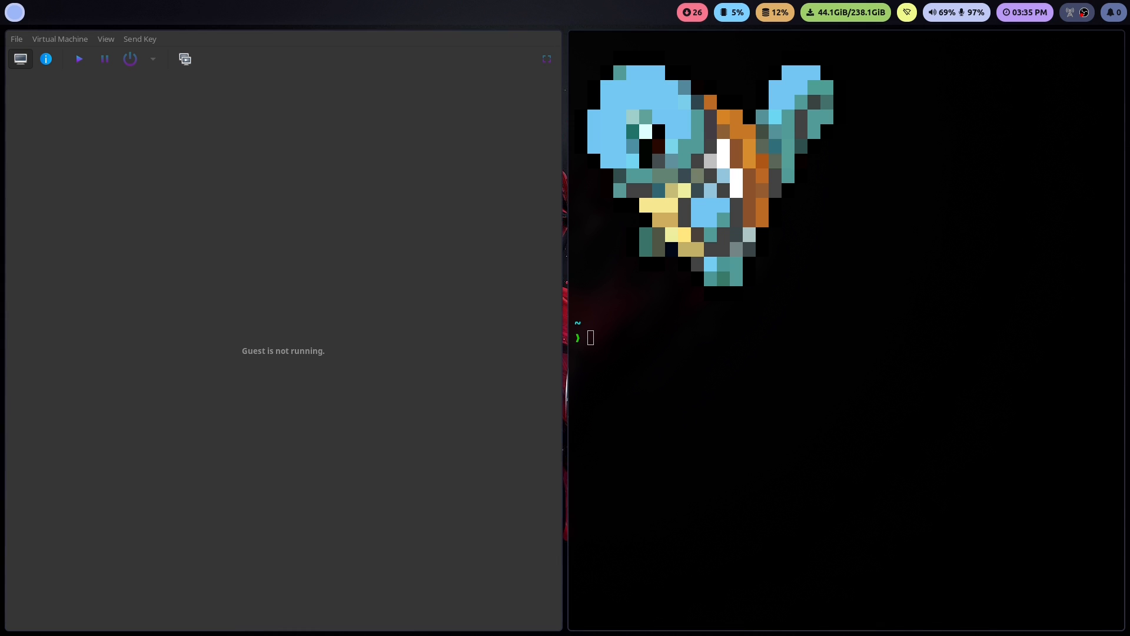
Run sudo virsh net-start default in the terminal, then retype the same command
text(z)
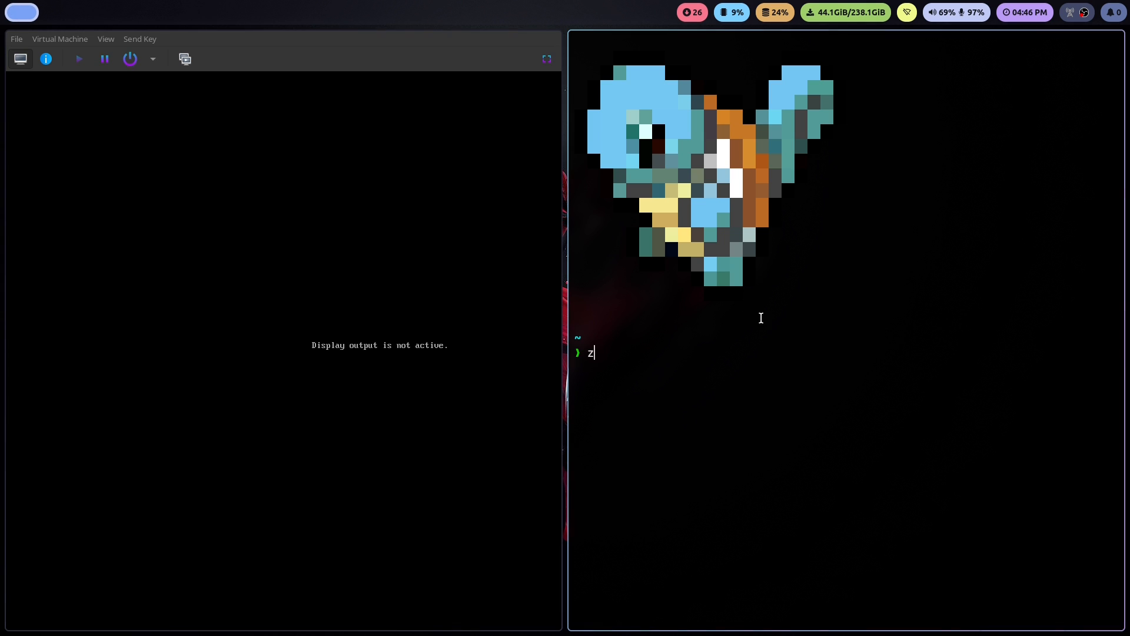
key(BackSpace)
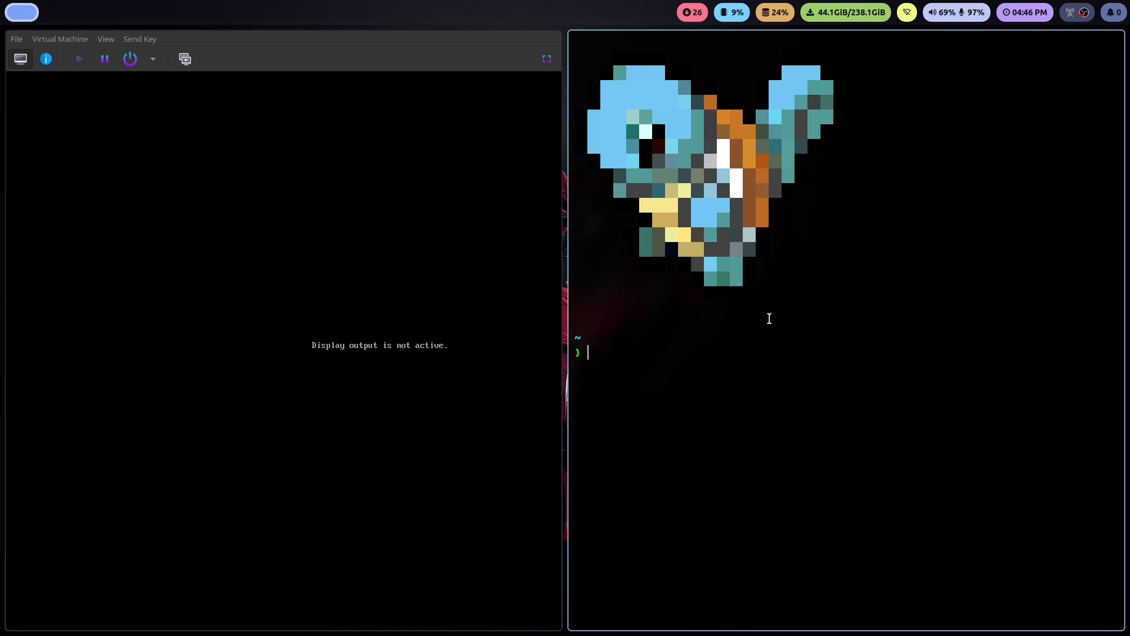
text(sudo virsh net-)
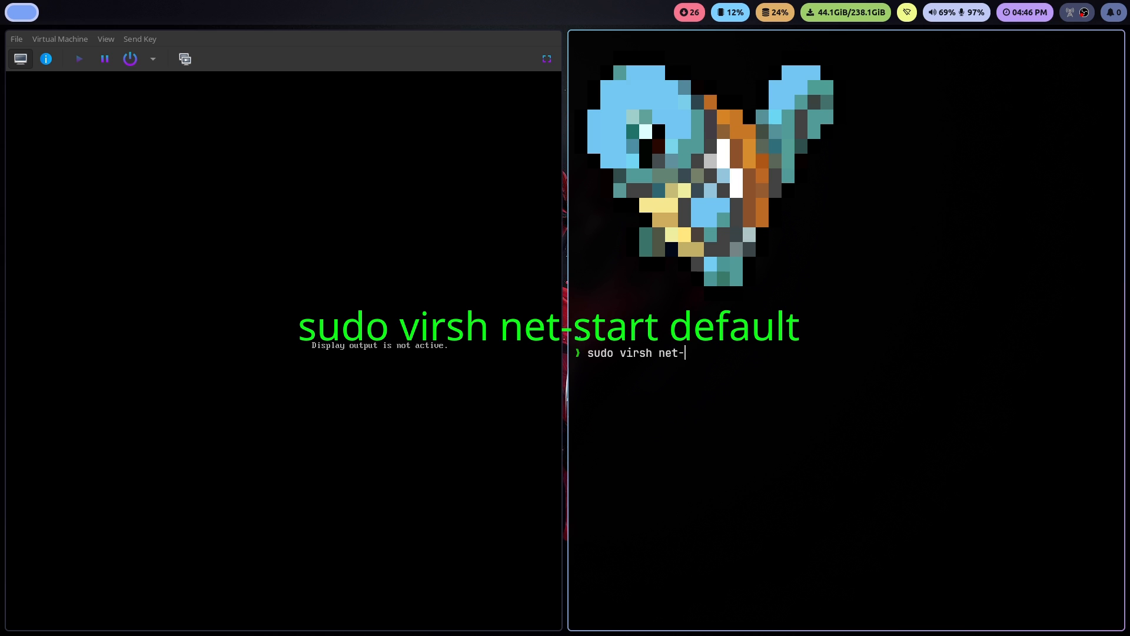
text(strat)
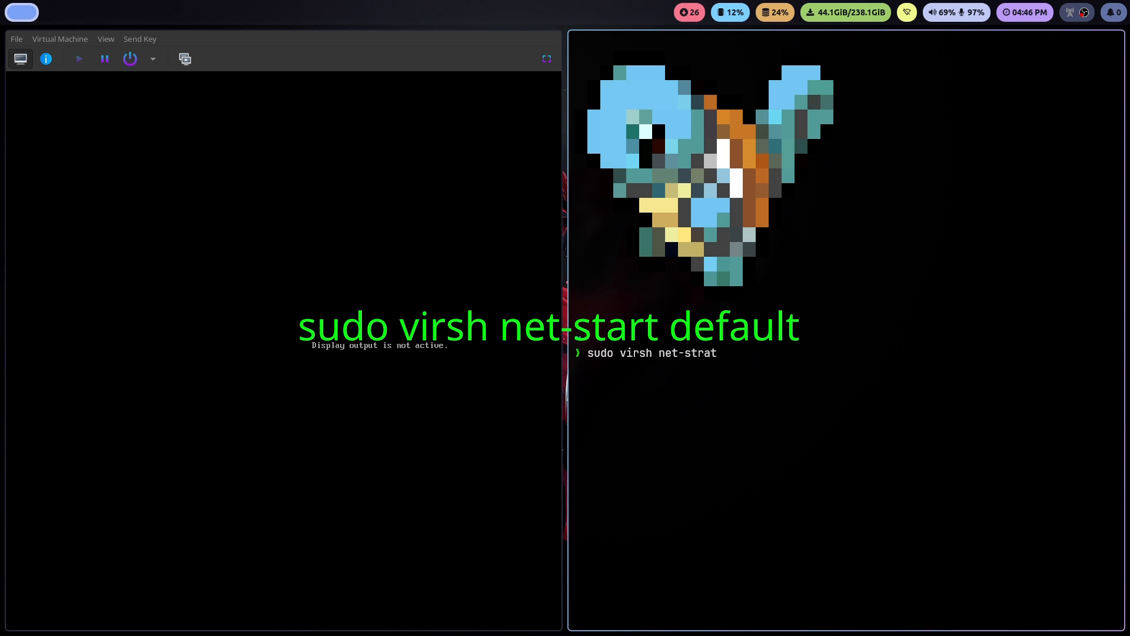
key(BackSpace)
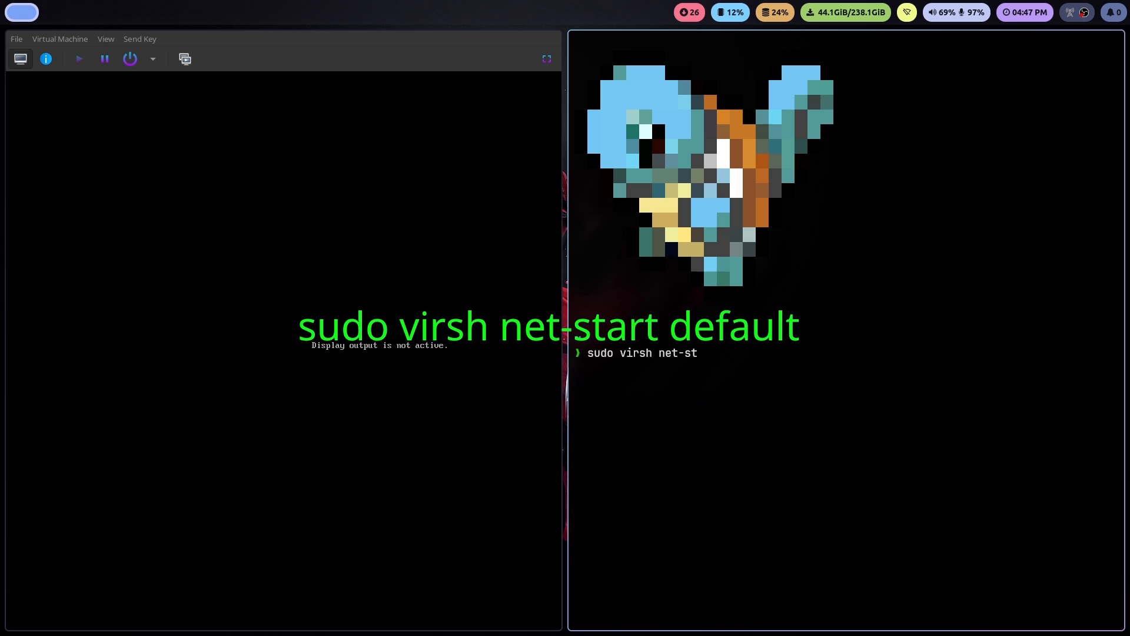
text(art)
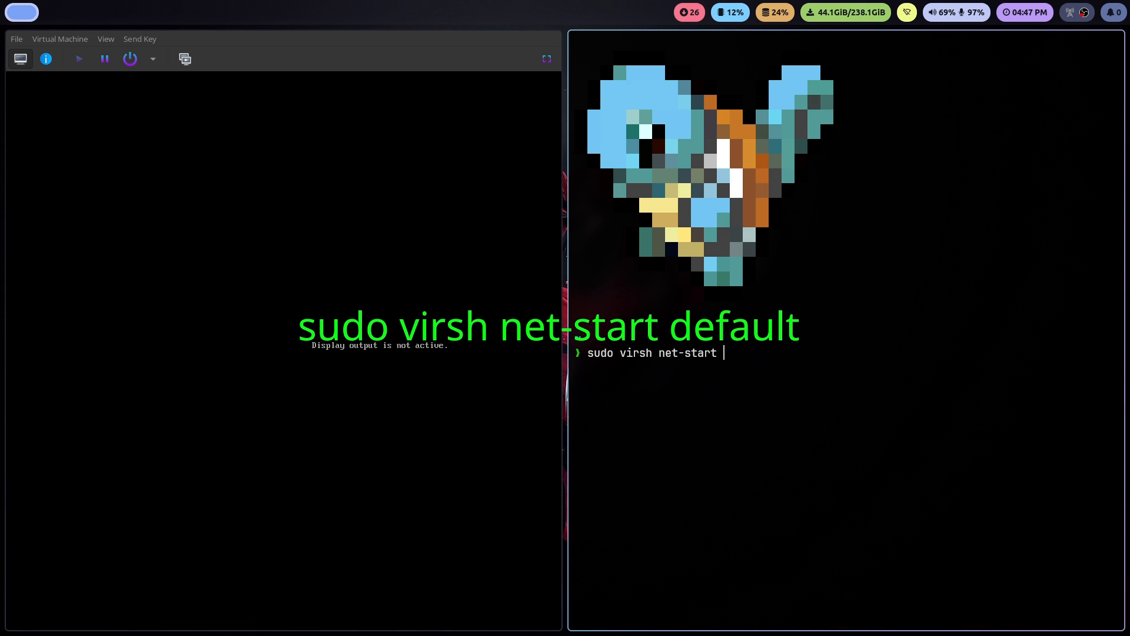
text(default)
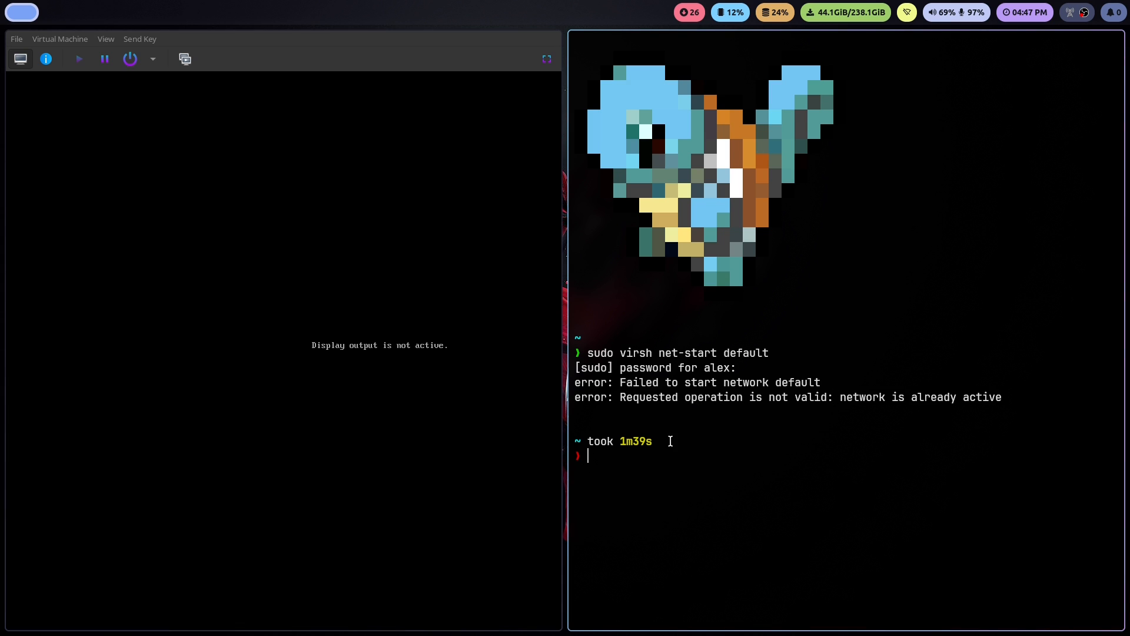
text(sudo virsh net-start default)
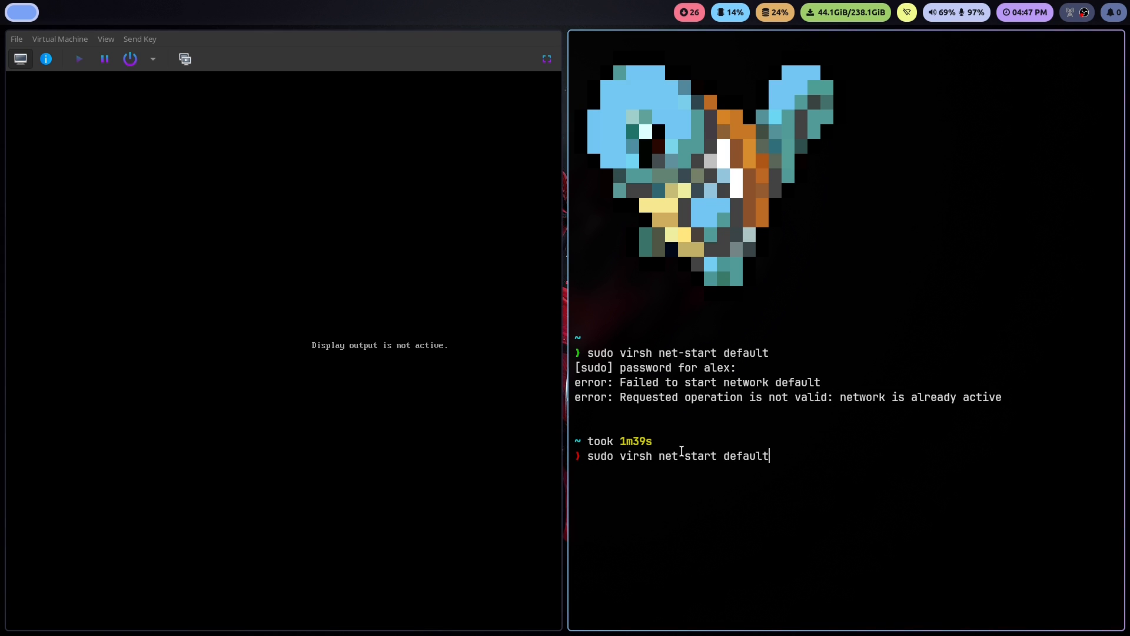
mouse_move(787, 463)
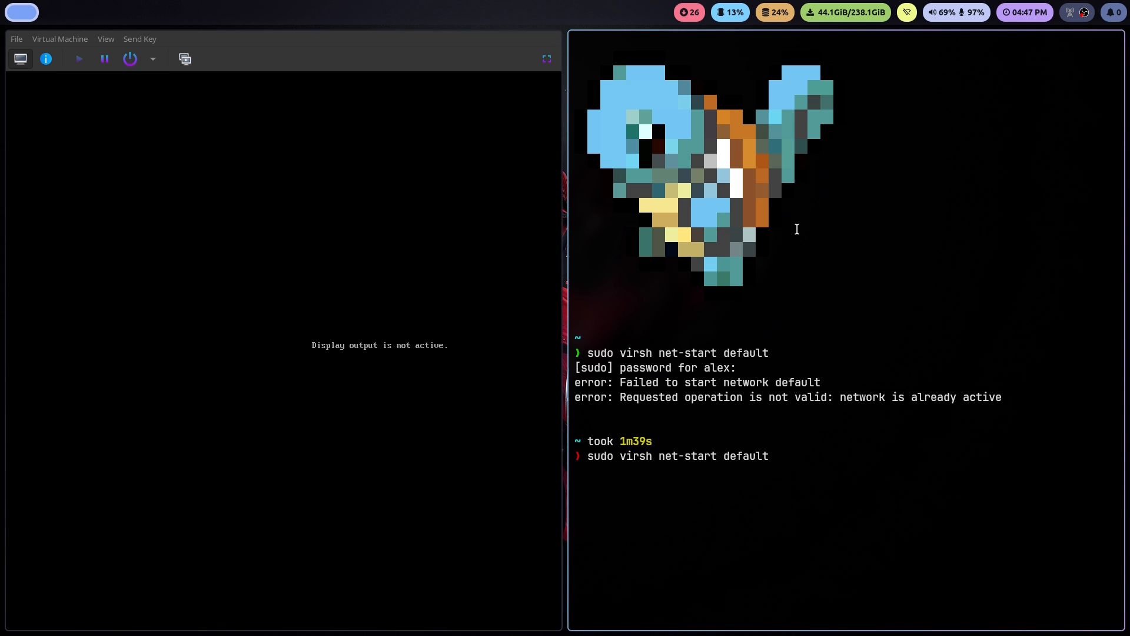
mouse_move(807, 209)
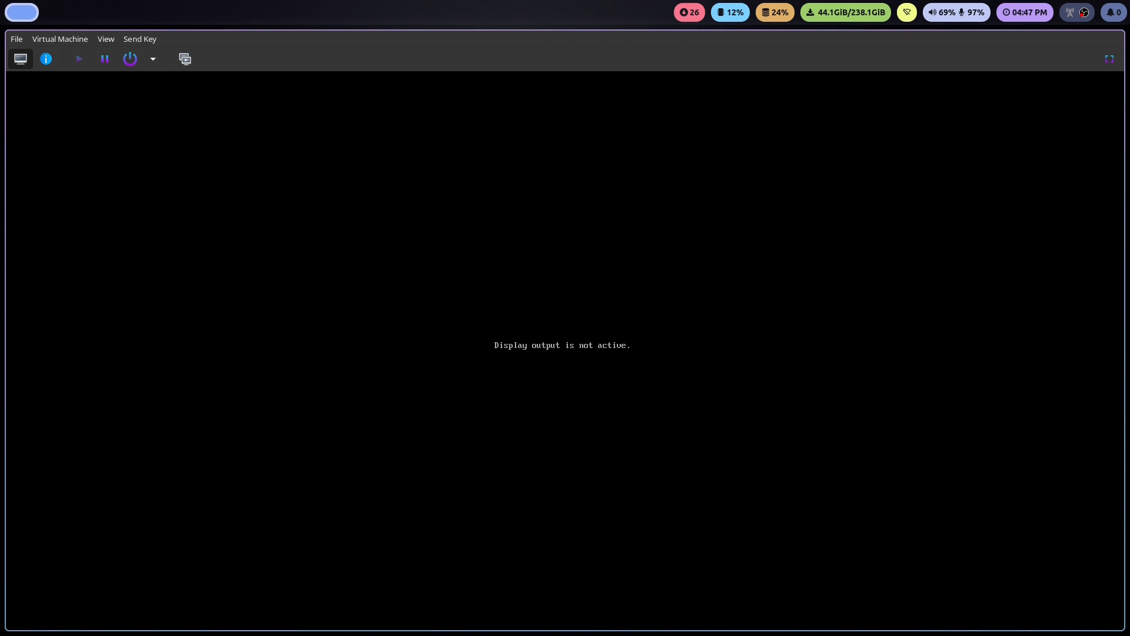
mouse_move(38, 43)
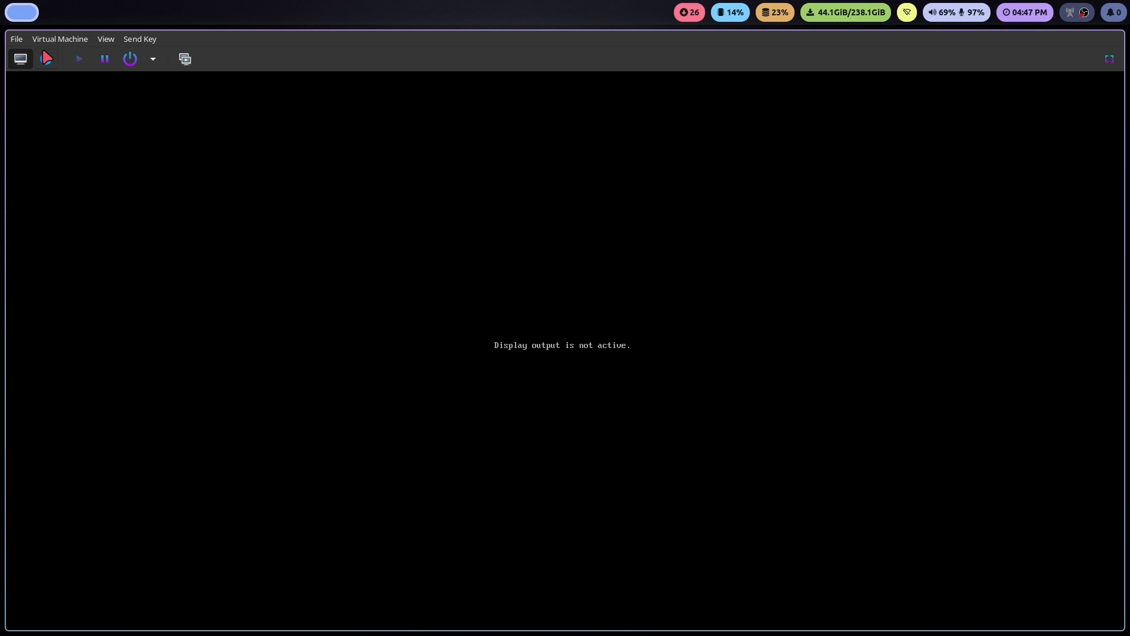
click(15, 38)
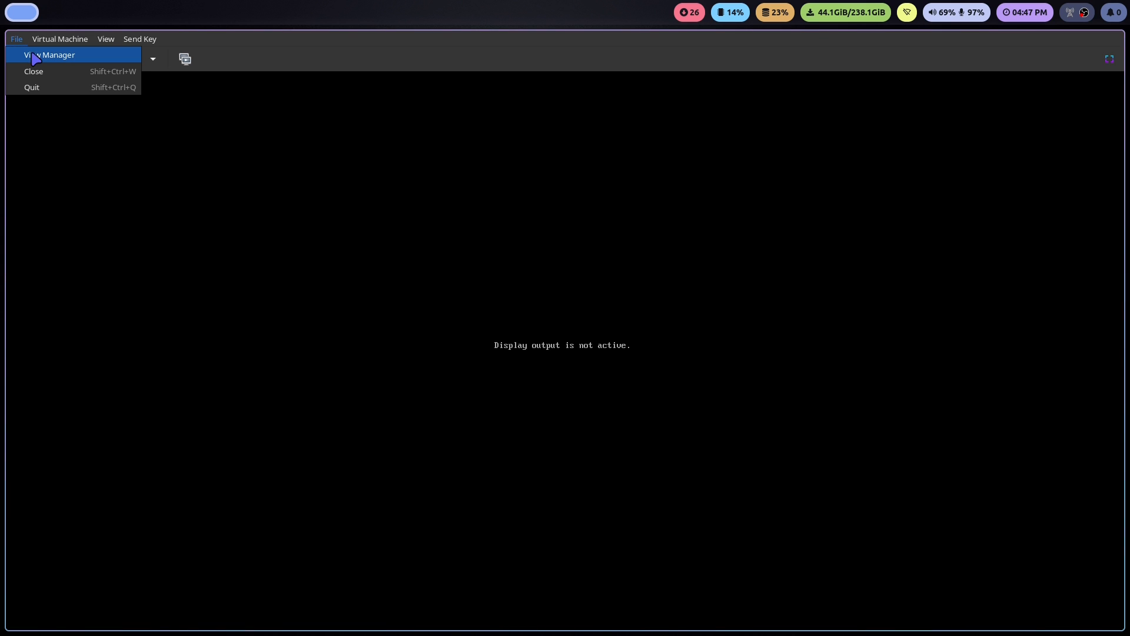
click(49, 56)
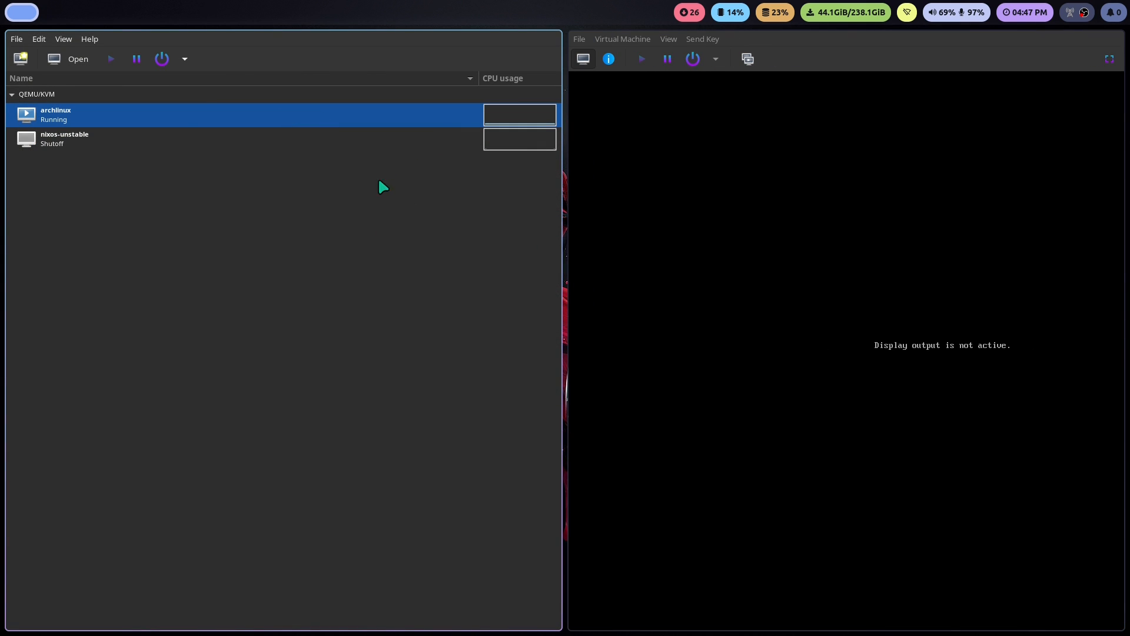
click(16, 38)
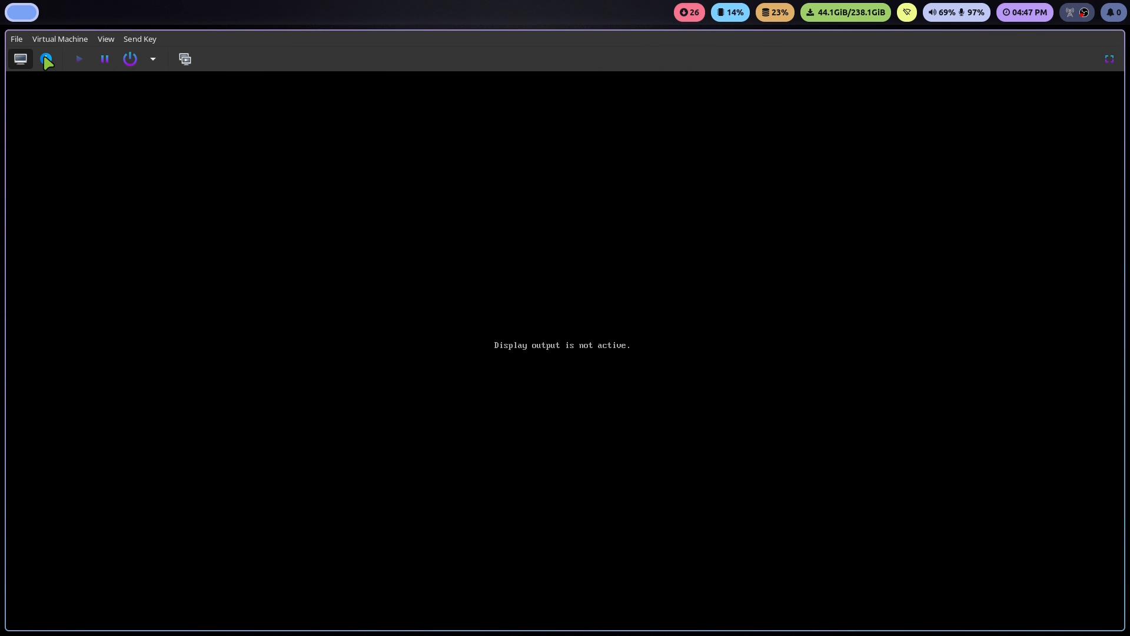
Show the machine's hardware details, view Sound ich9, then the SATA CDROM 1 drive settings
click(46, 59)
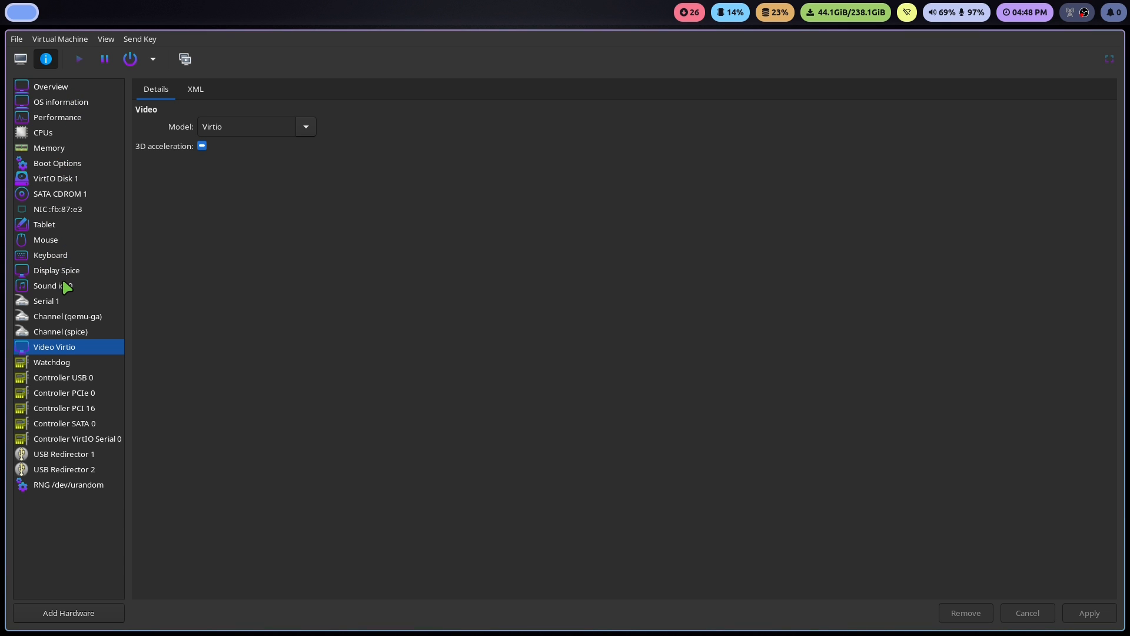
click(53, 285)
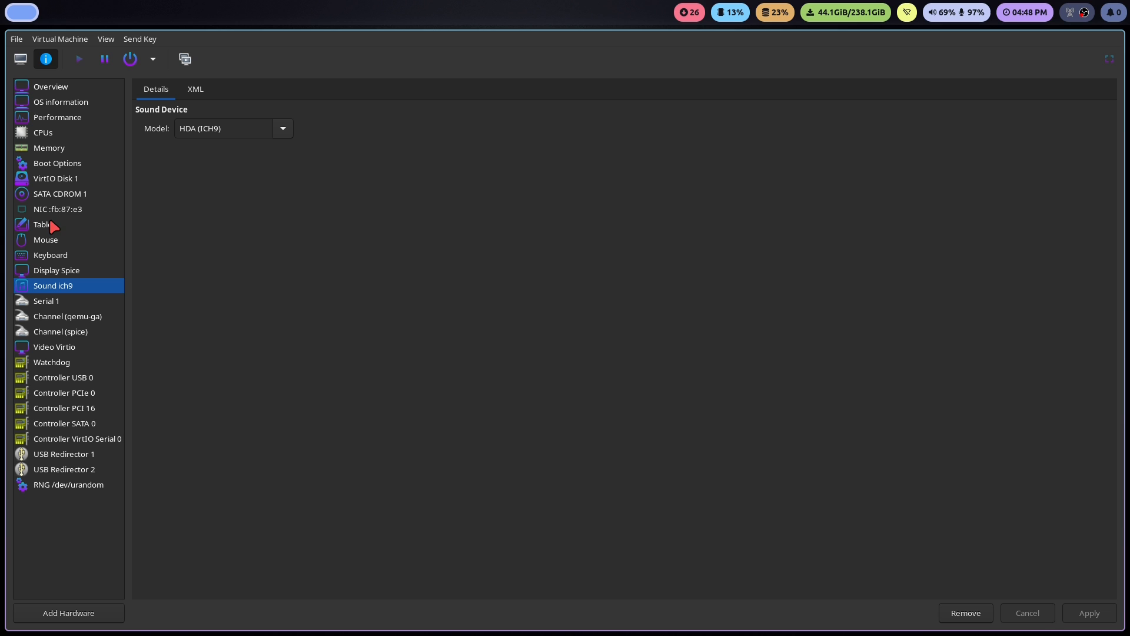
mouse_move(55, 188)
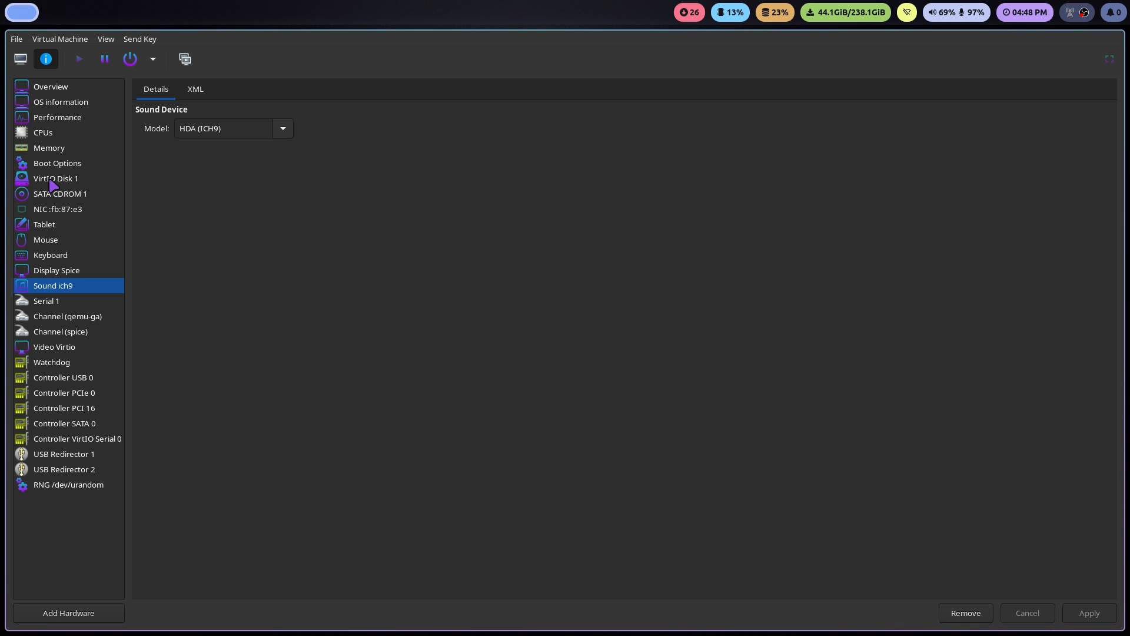
click(60, 193)
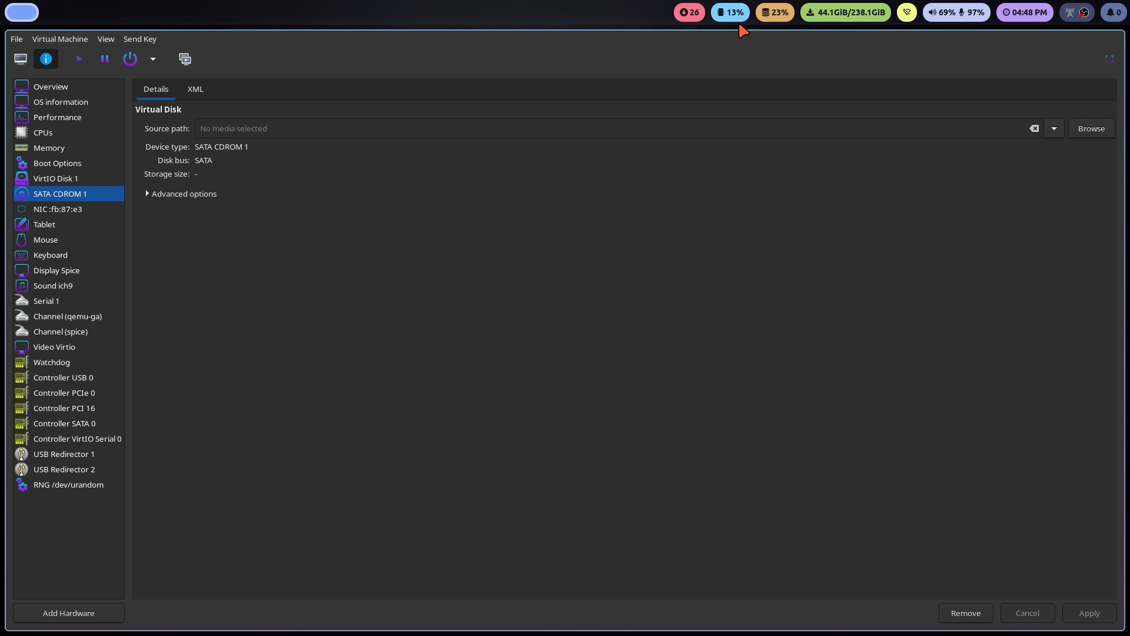
click(1090, 128)
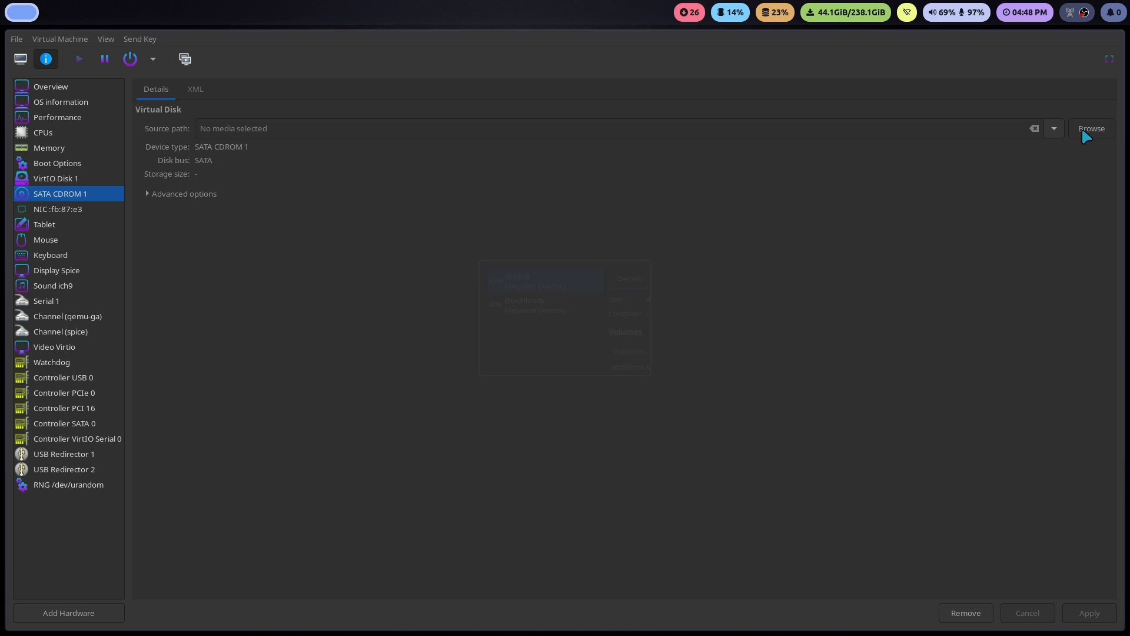
click(1090, 128)
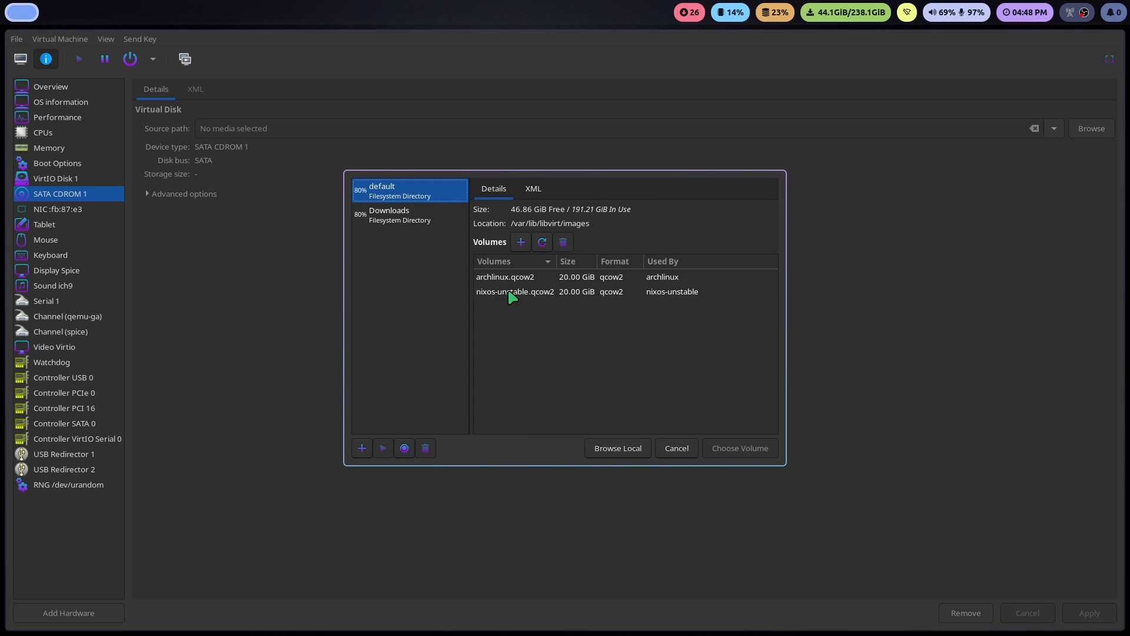
mouse_move(525, 306)
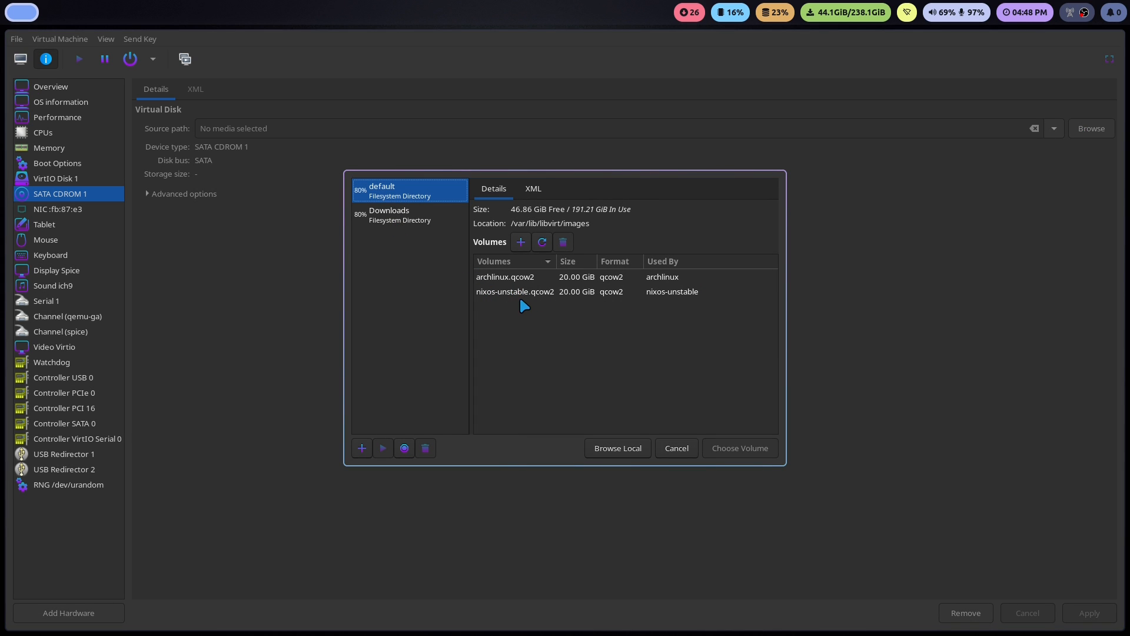
mouse_move(505, 293)
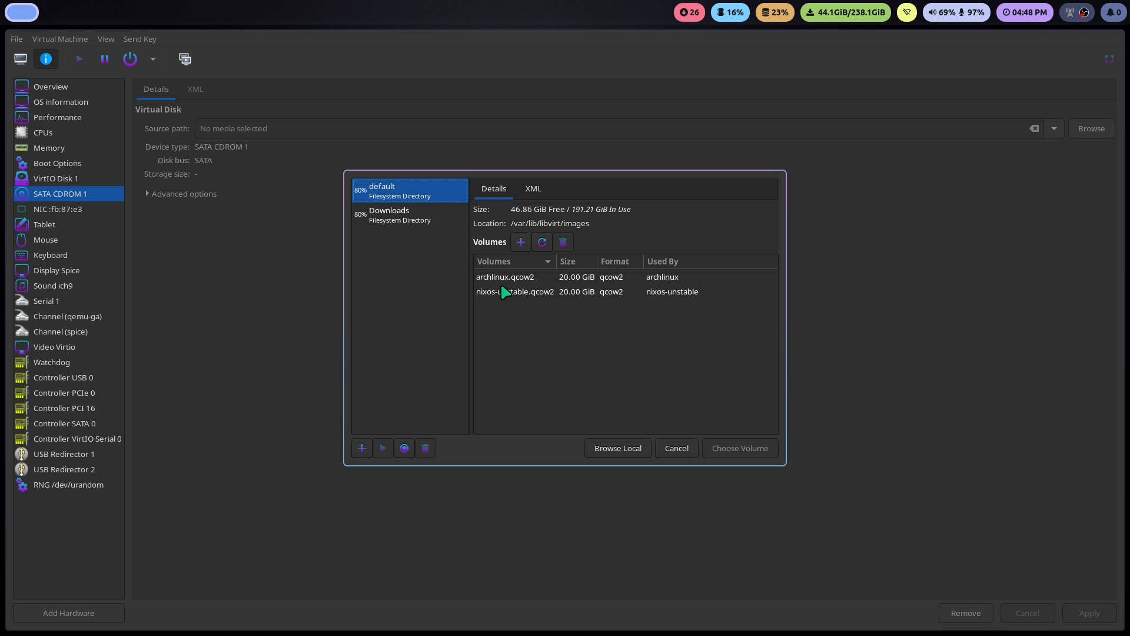
click(400, 214)
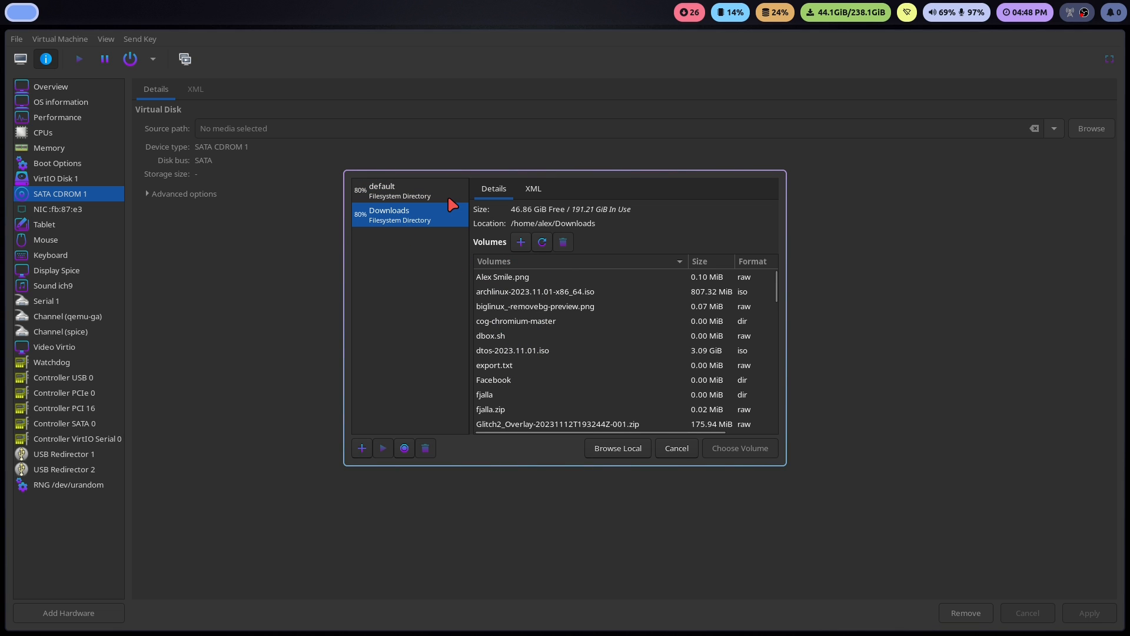
click(399, 190)
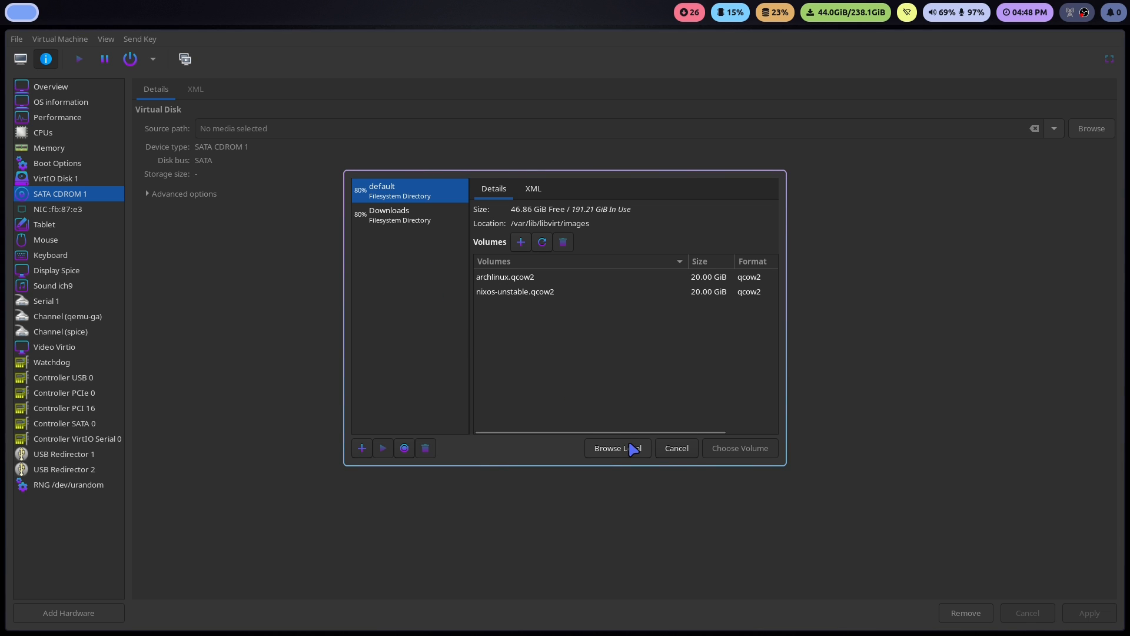
click(615, 447)
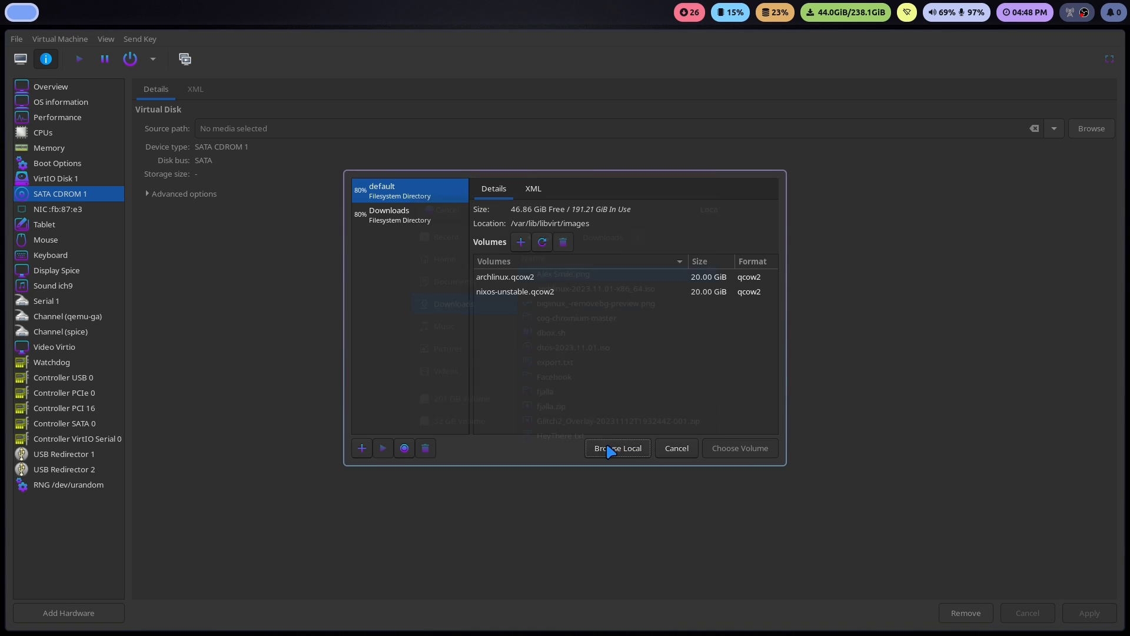
click(616, 447)
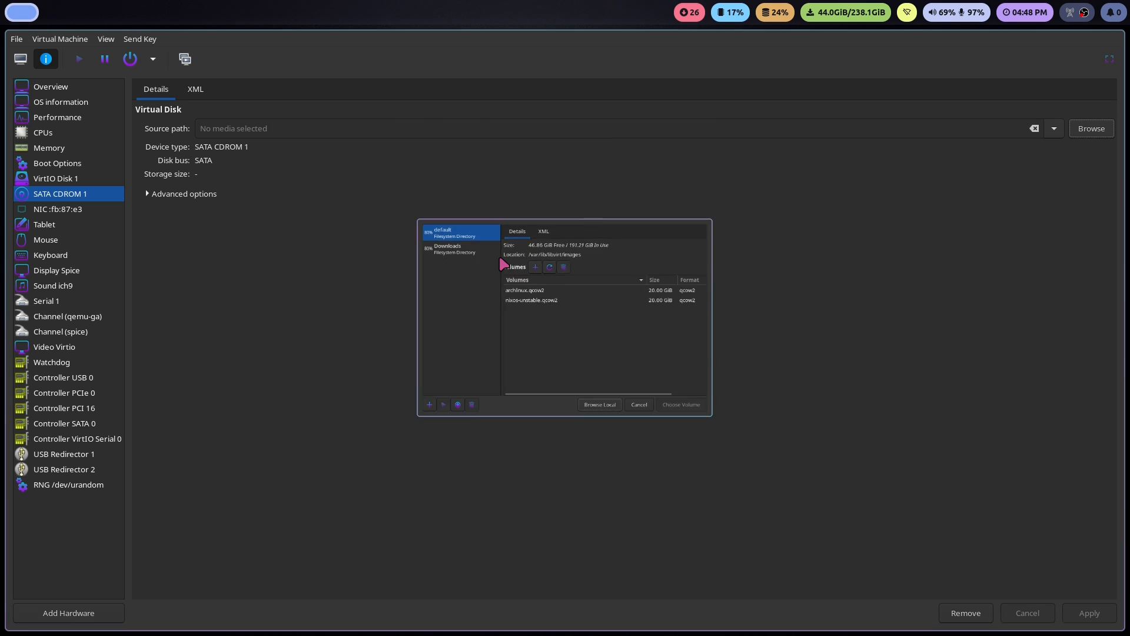
click(638, 403)
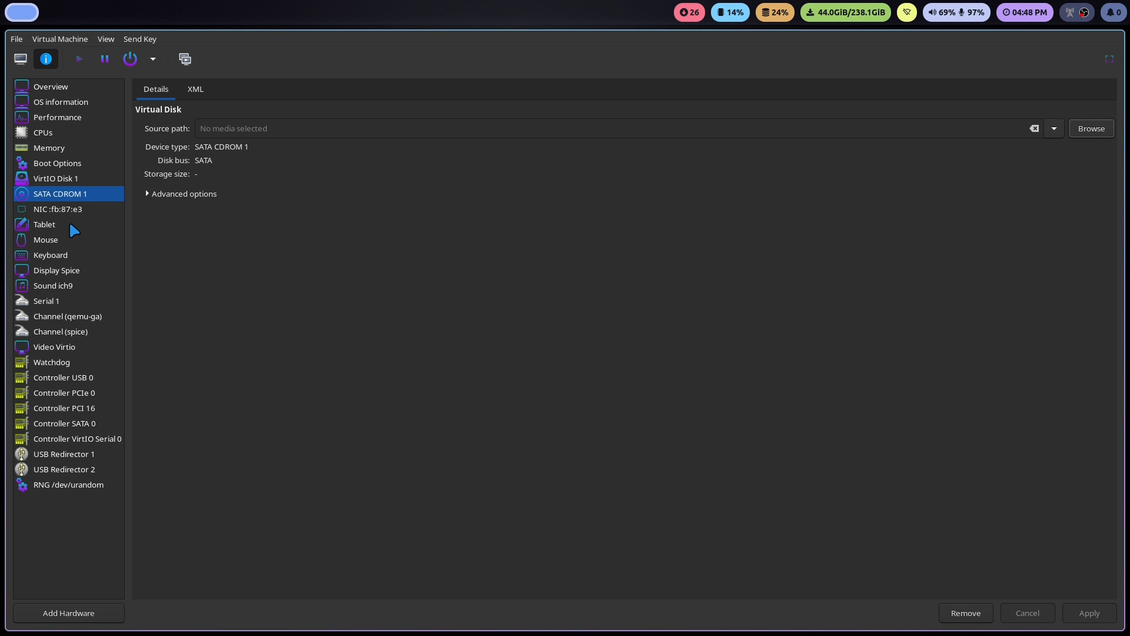
mouse_move(65, 249)
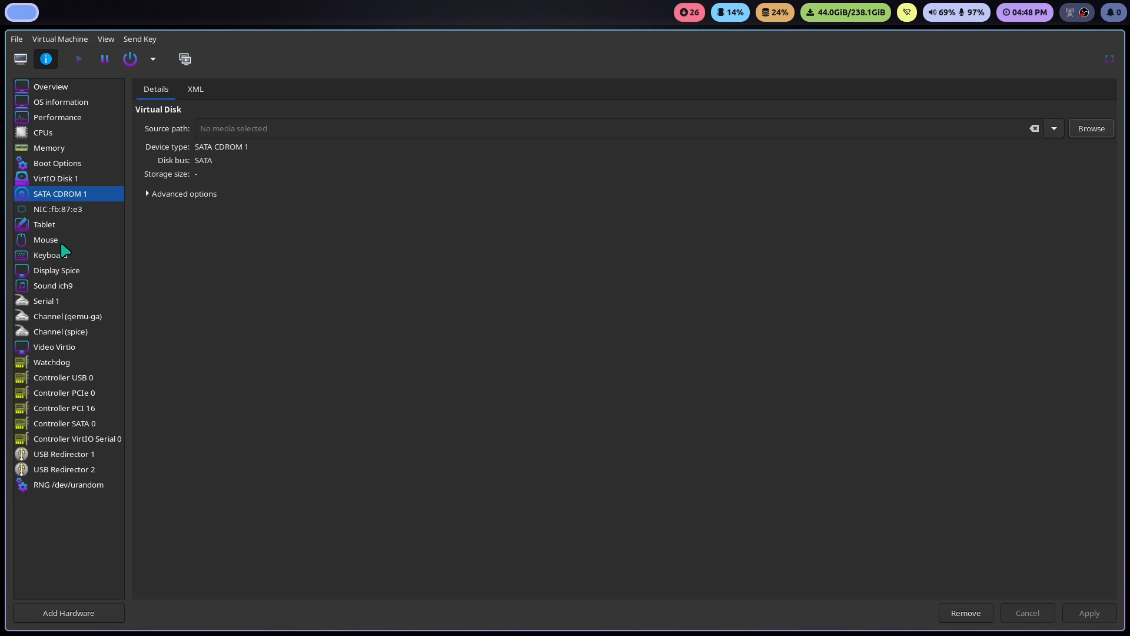
Show the Display Spice settings and keep Spice server as the type
click(56, 269)
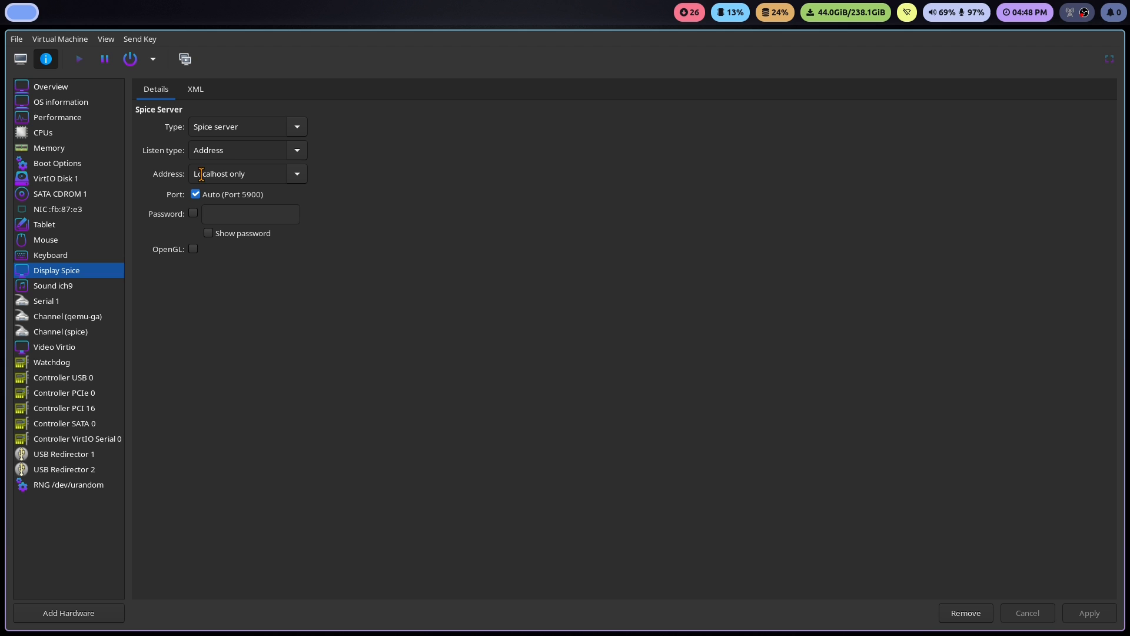
click(296, 126)
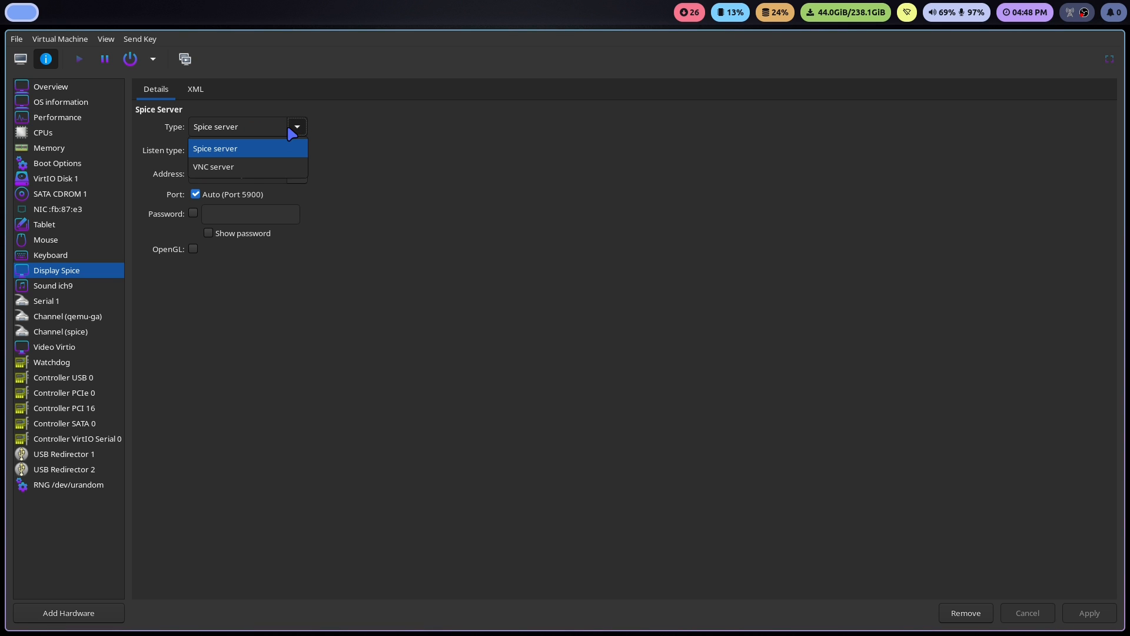
click(214, 149)
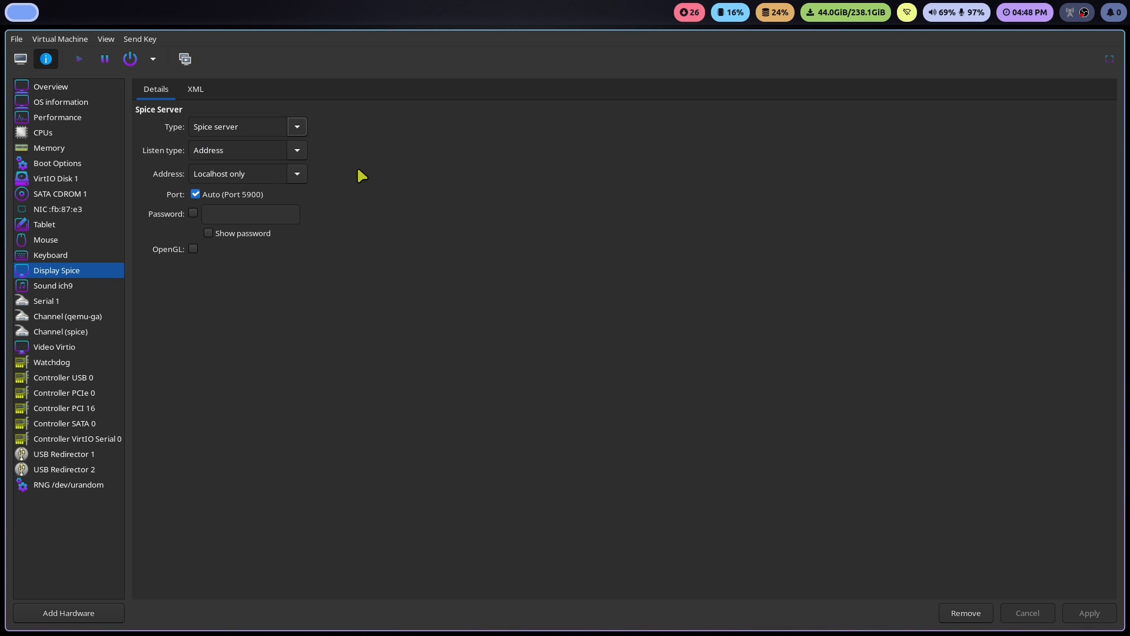
Show the Video Virtio settings and keep Virtio as the model
click(54, 346)
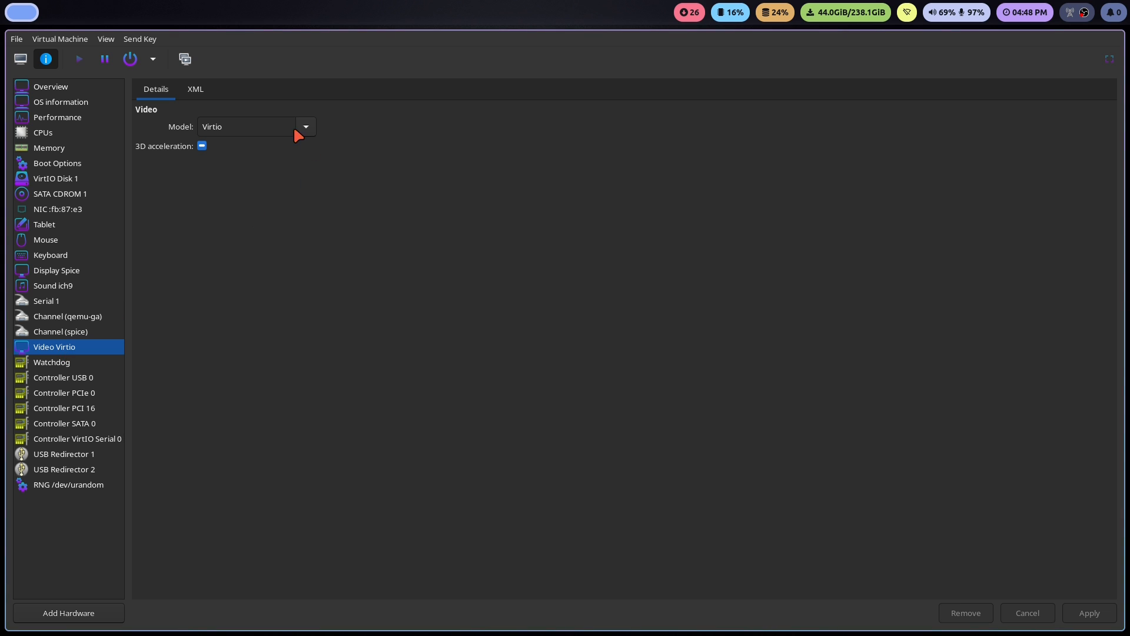
click(305, 126)
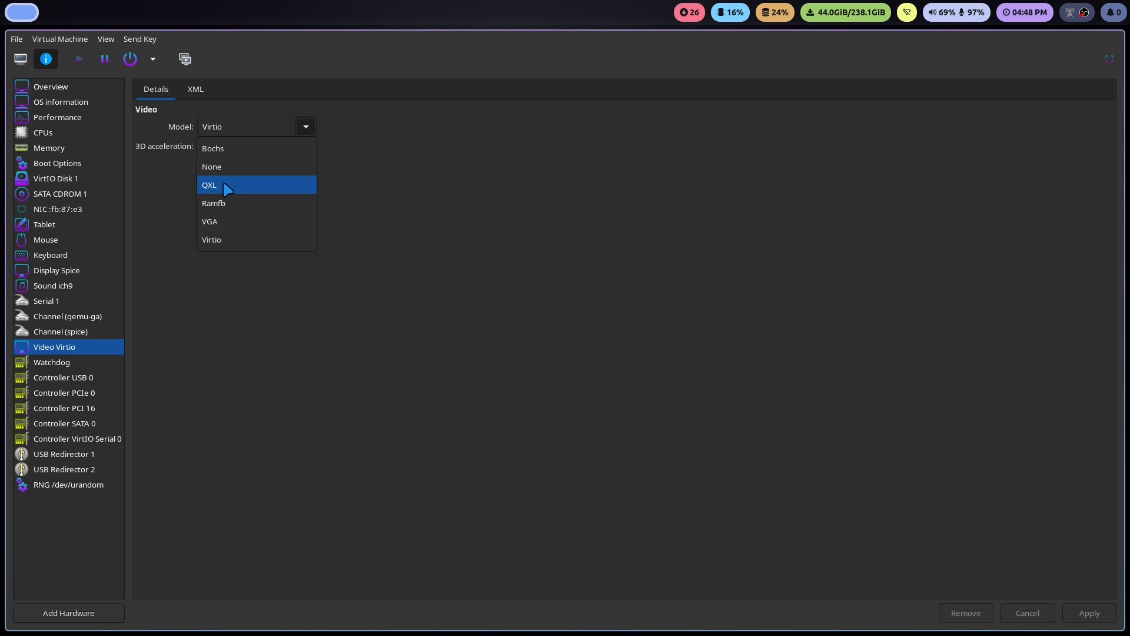
mouse_move(252, 239)
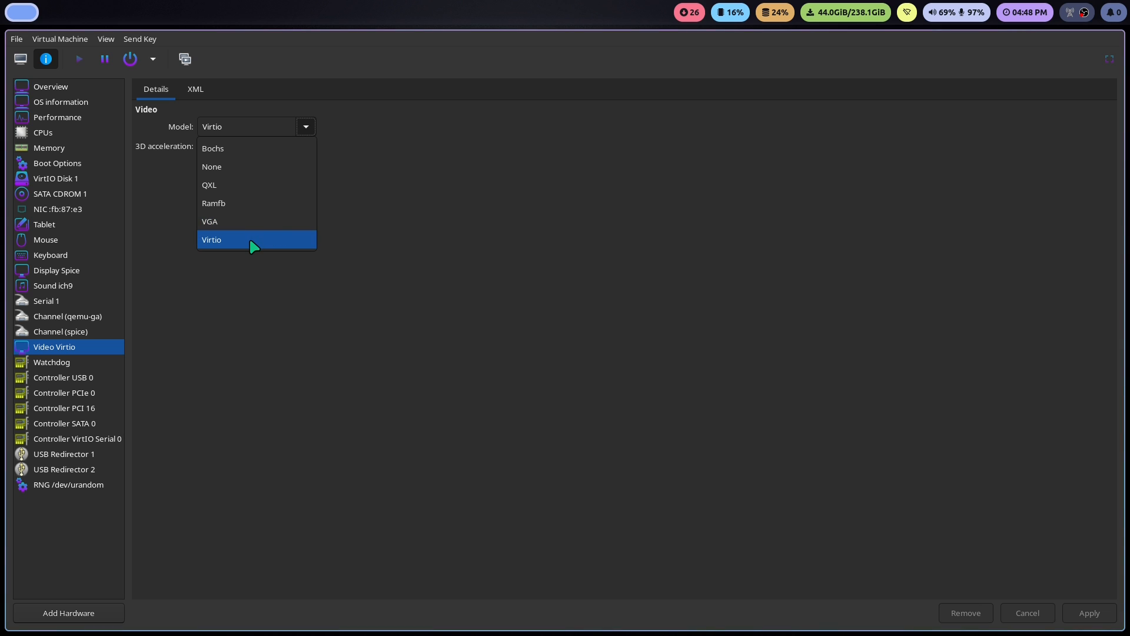
click(211, 238)
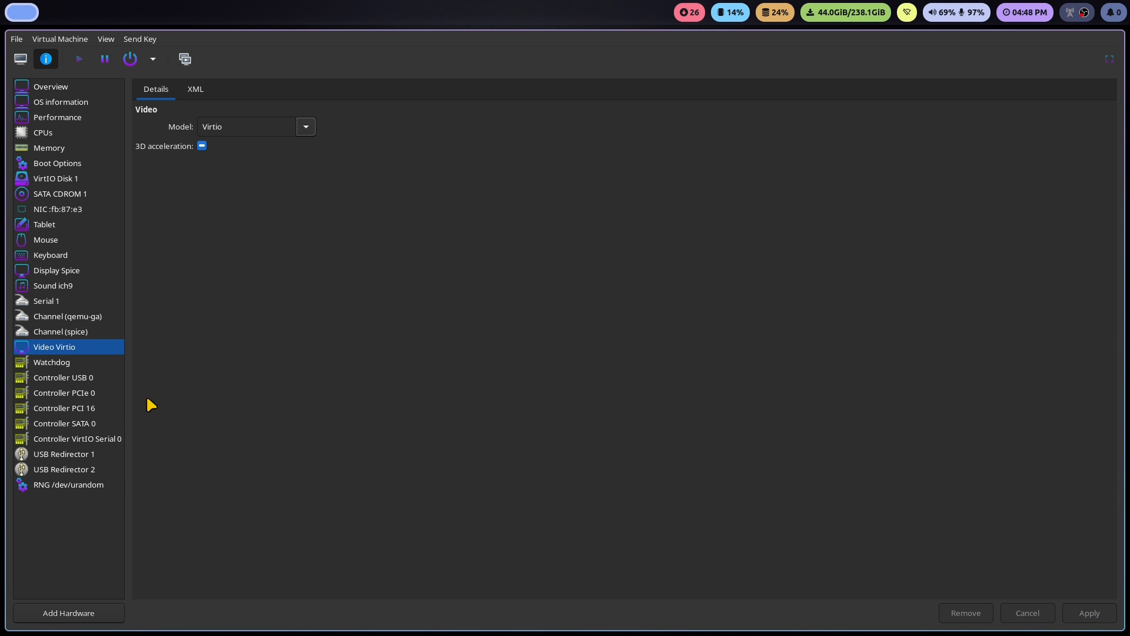
mouse_move(327, 250)
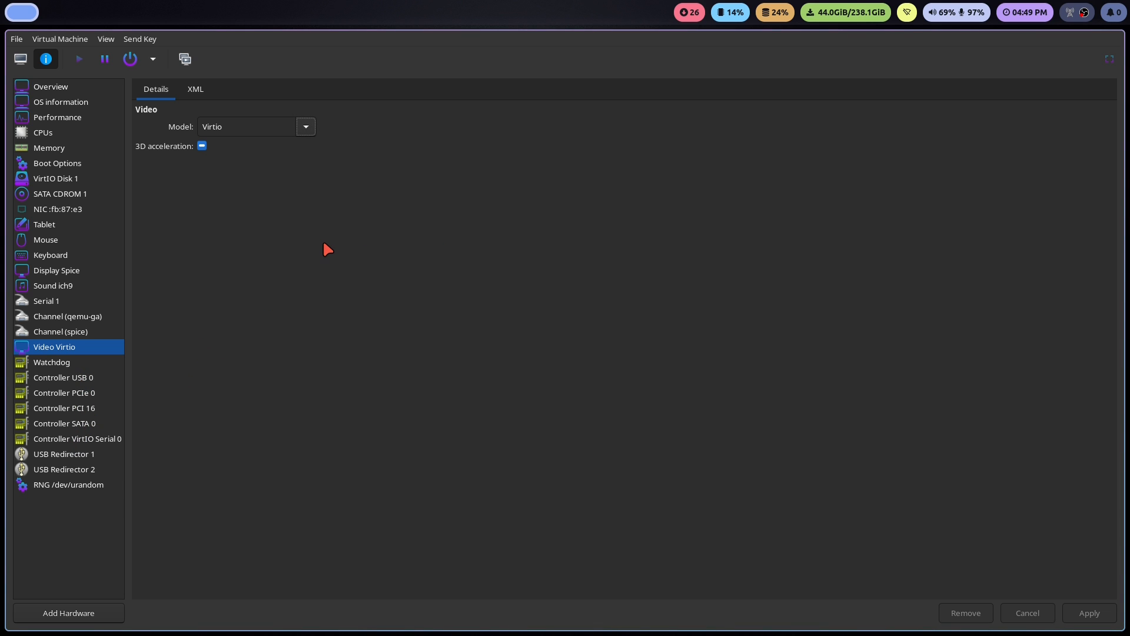
mouse_move(99, 78)
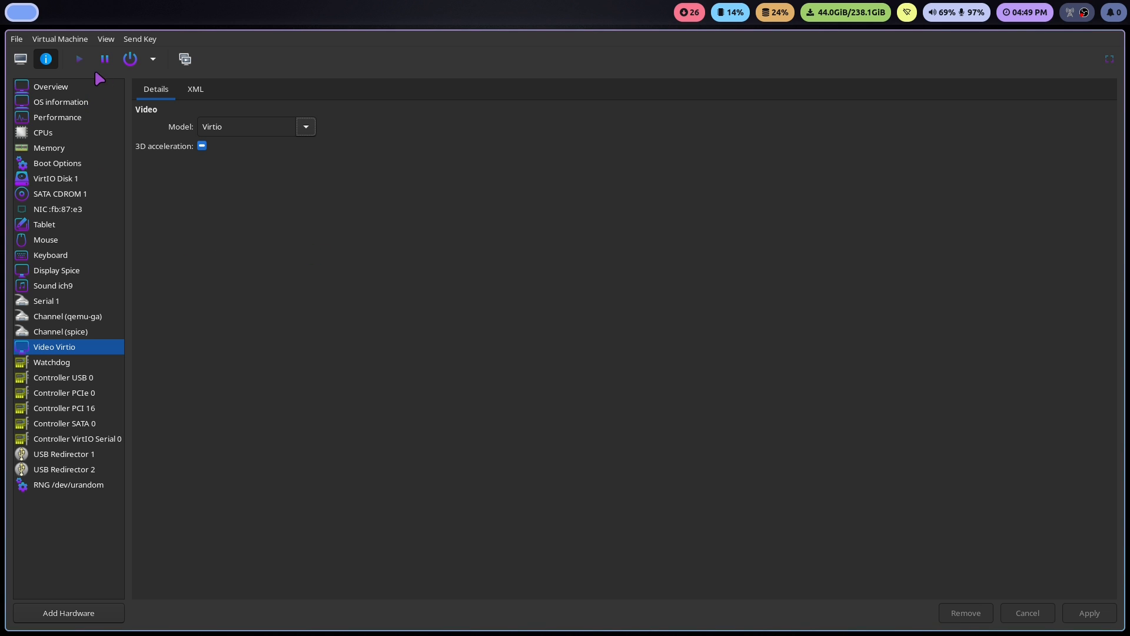
mouse_move(69, 100)
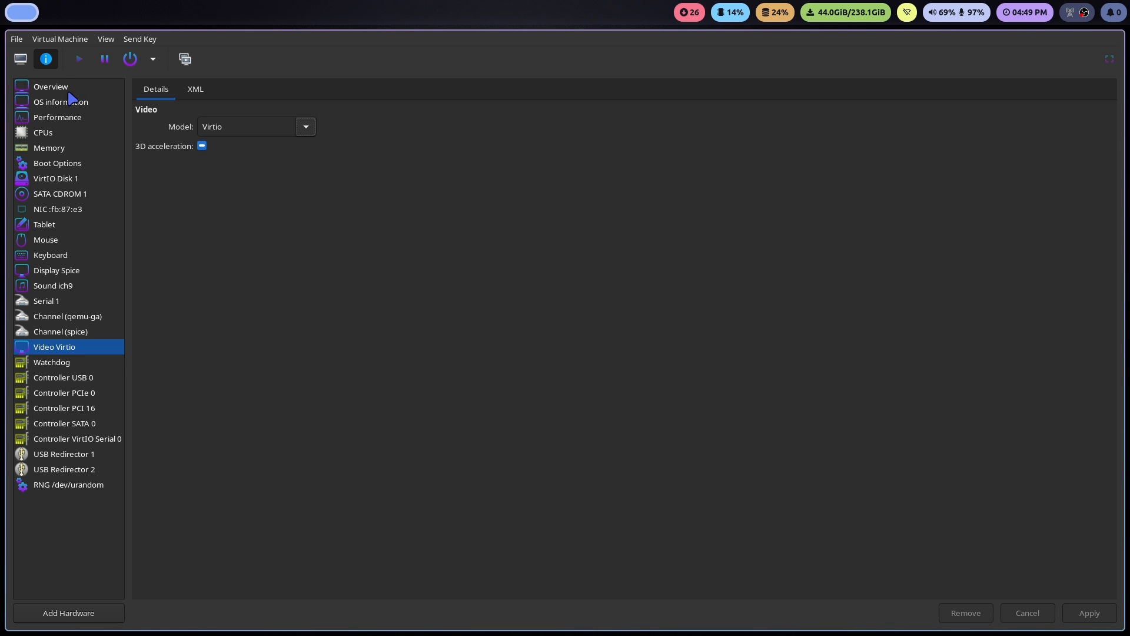
mouse_move(668, 192)
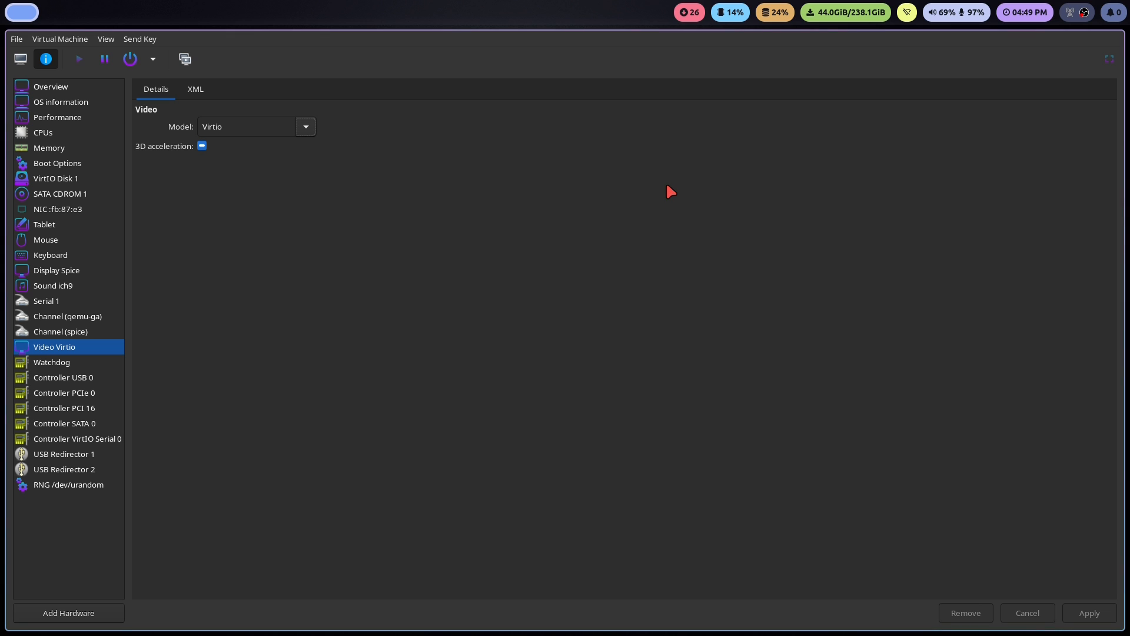